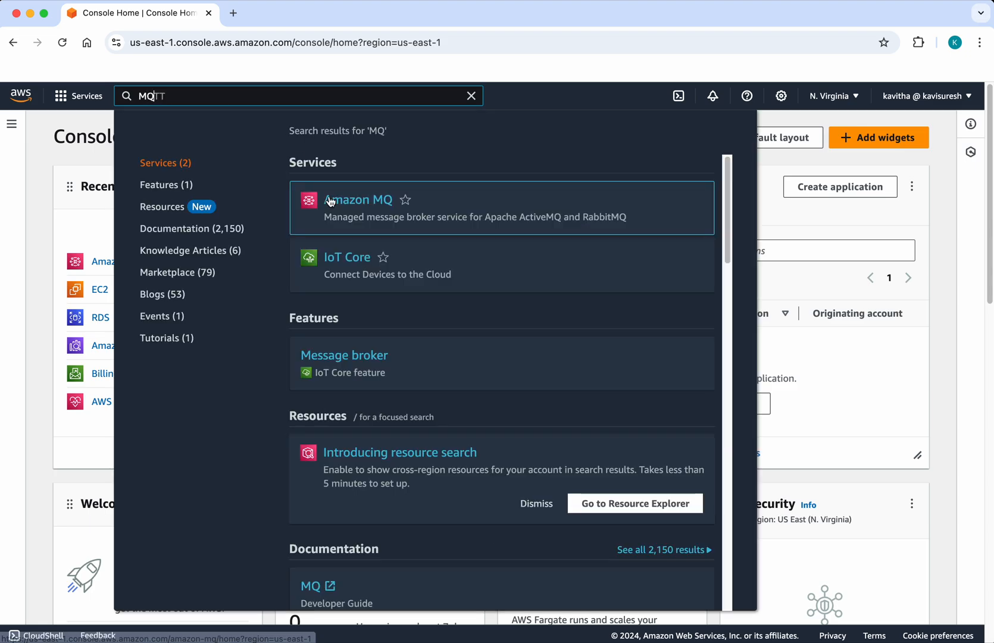
- Open Amazon MQ and start the create-broker wizard at the engine choice
click(359, 200)
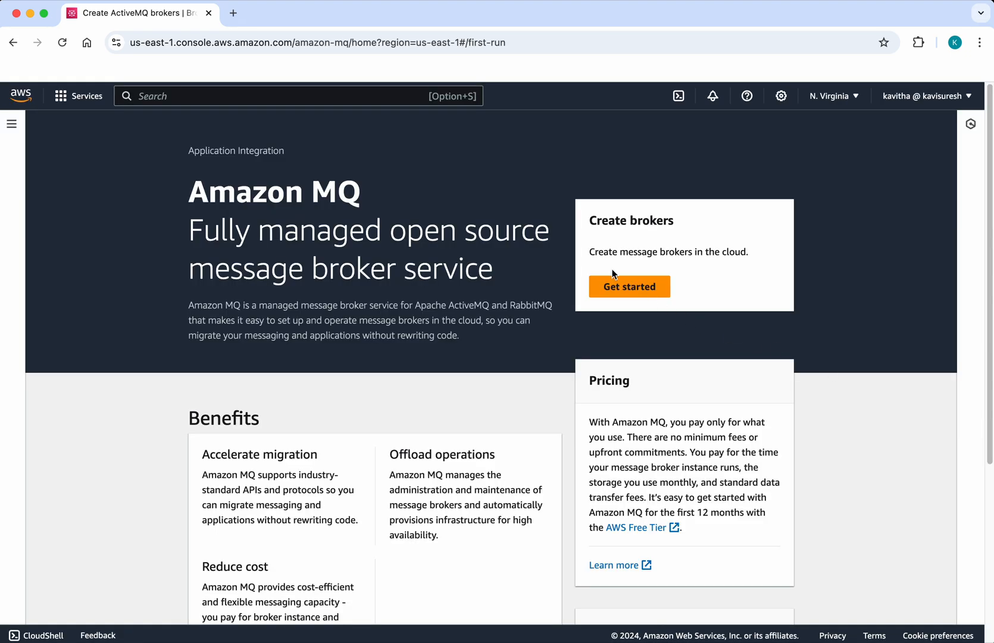
click(629, 287)
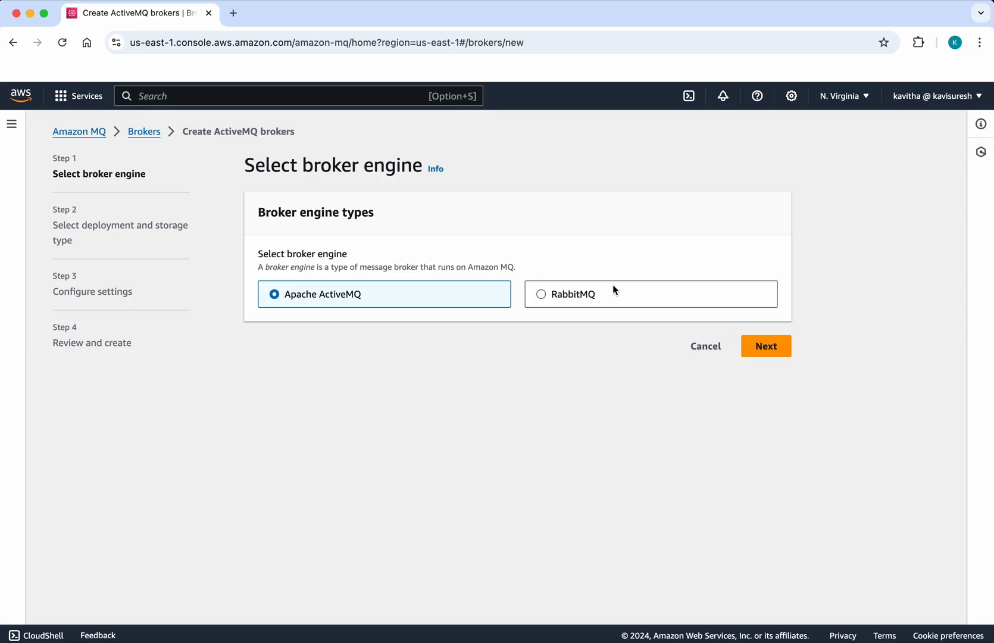
mouse_move(544, 300)
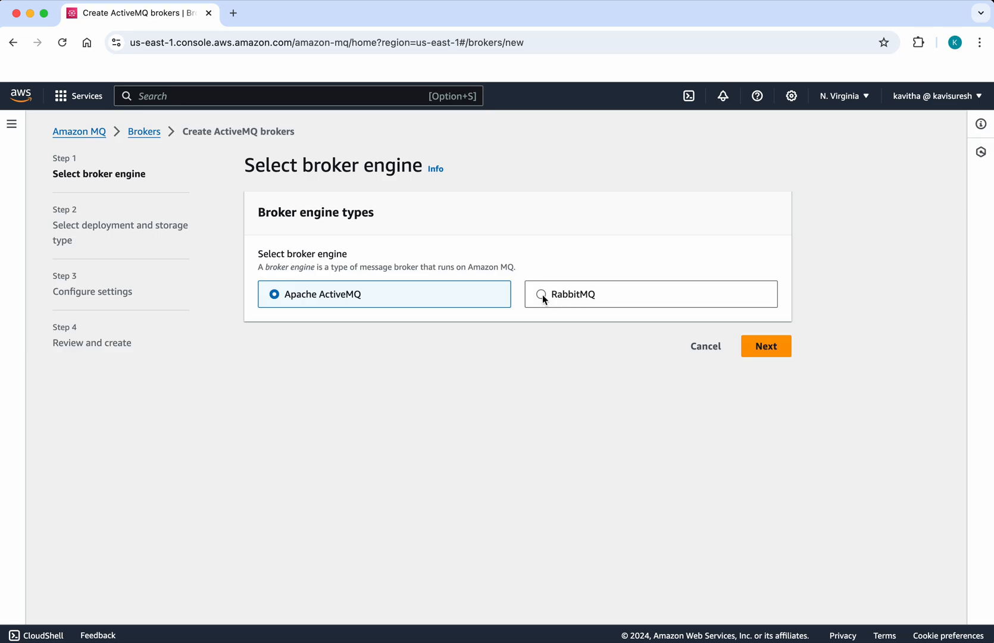
- Choose RabbitMQ as the engine with a single-instance broker deployment and continue
click(765, 346)
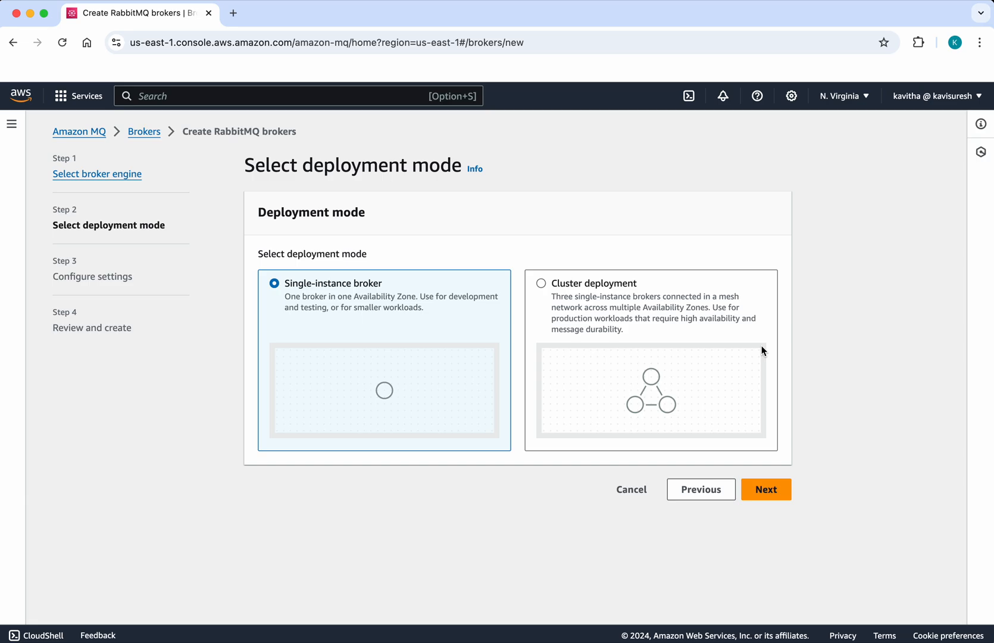
mouse_move(773, 374)
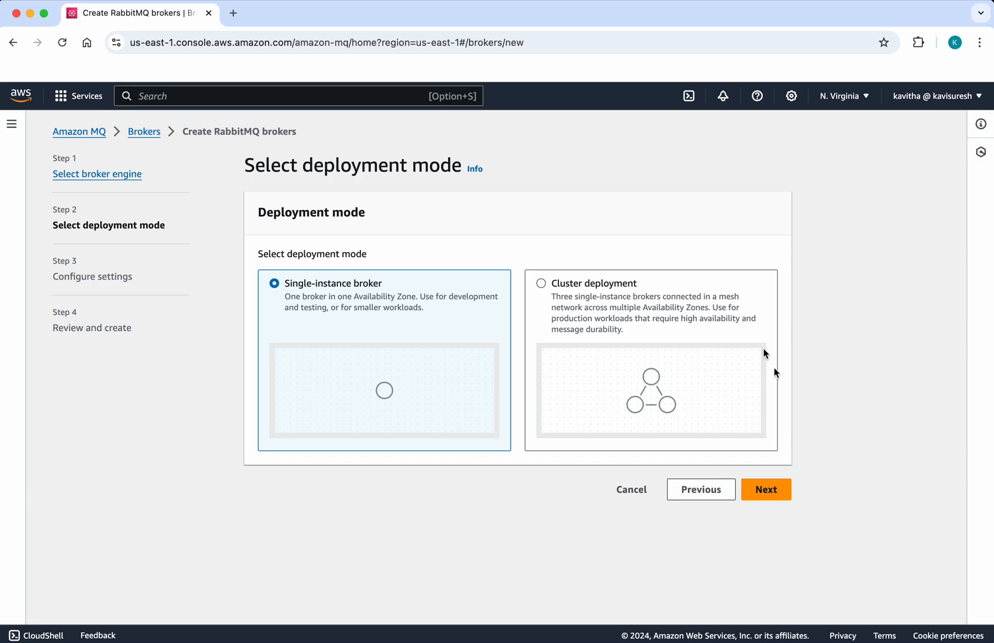
click(765, 489)
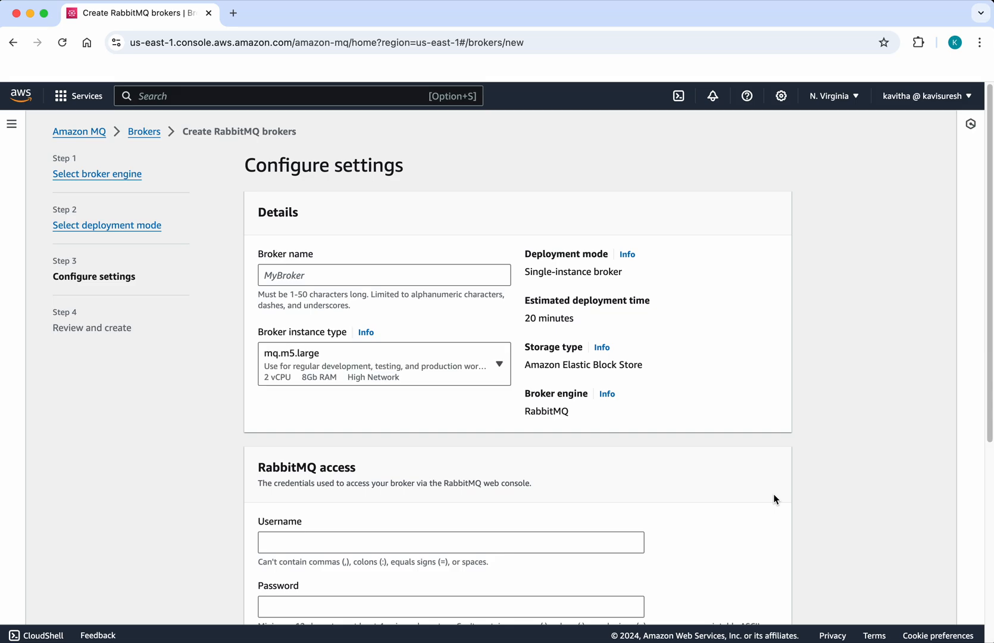
- Name the broker demobroker on mq.t3.micro and set the web console username and password
click(384, 275)
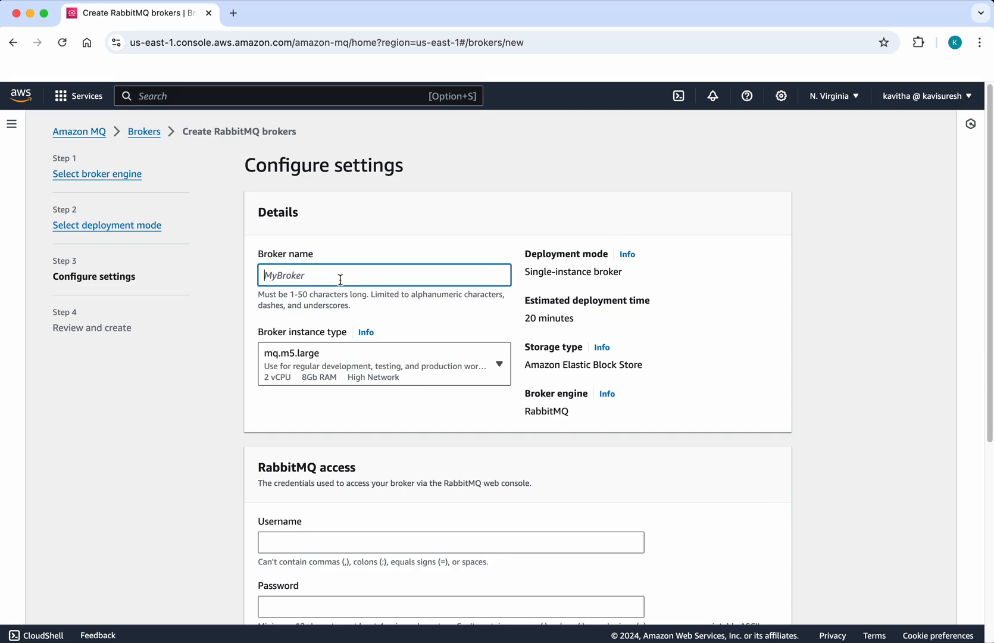
text(demo)
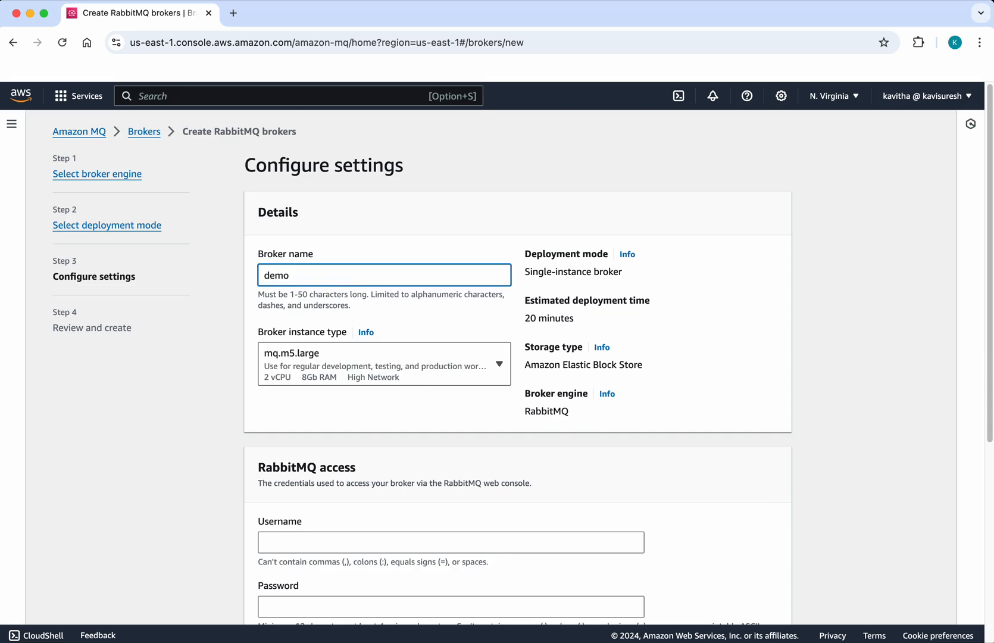
text(broker)
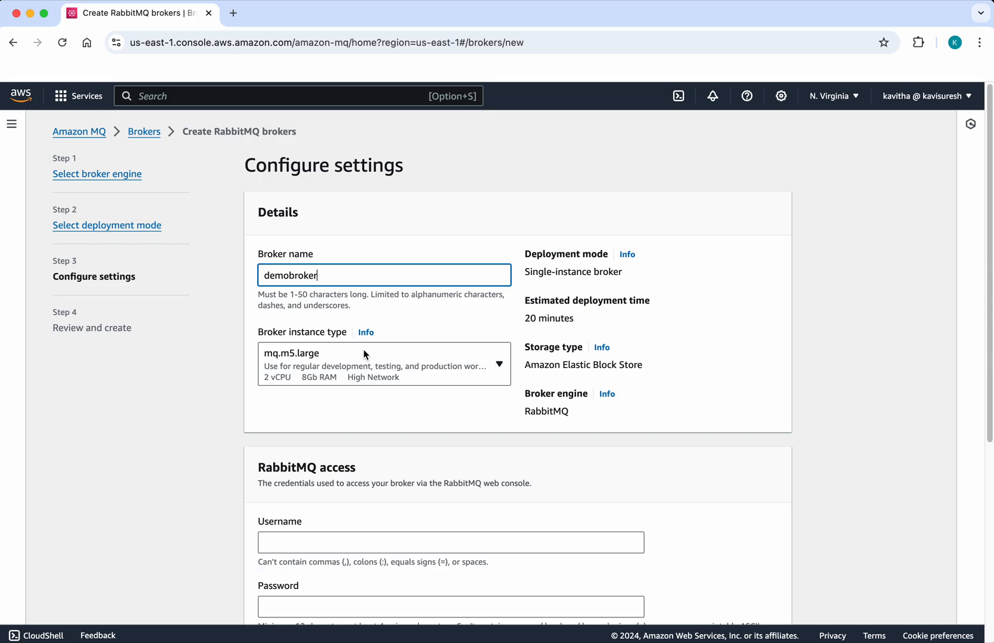
click(383, 363)
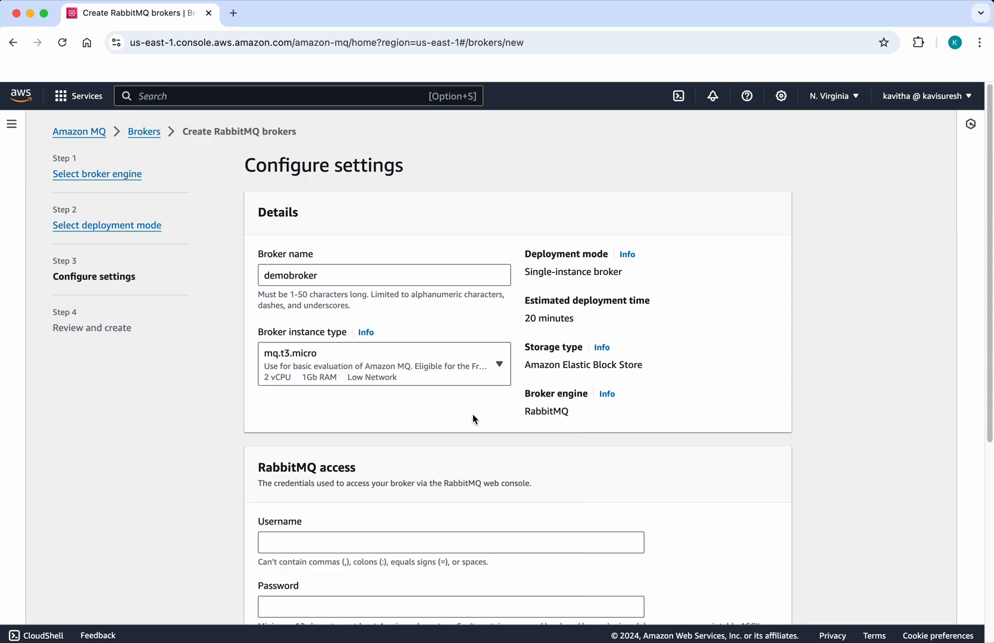
scroll(down, 3)
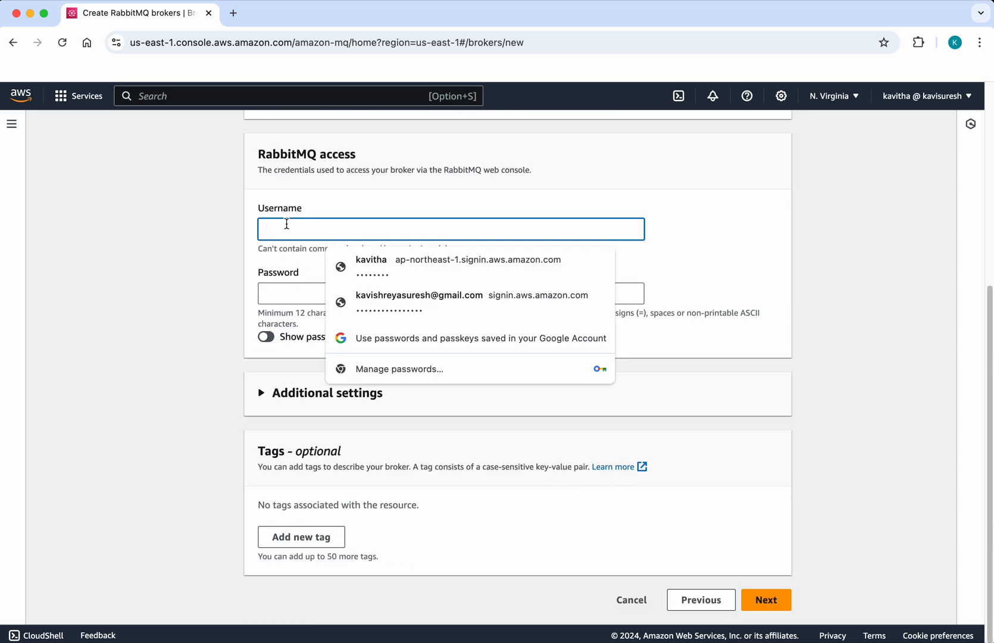
text(kavitha)
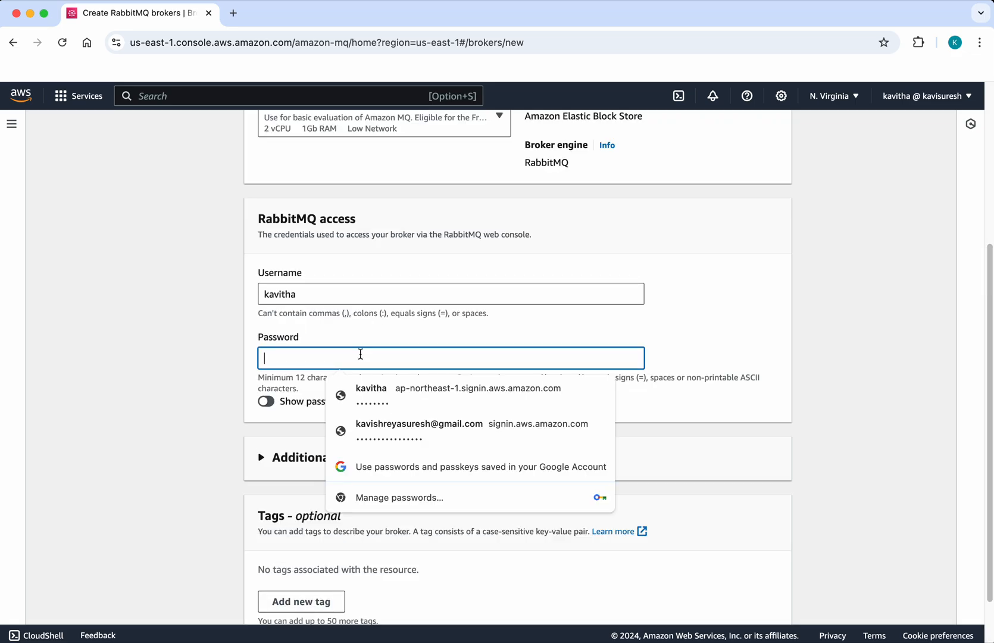
text(••)
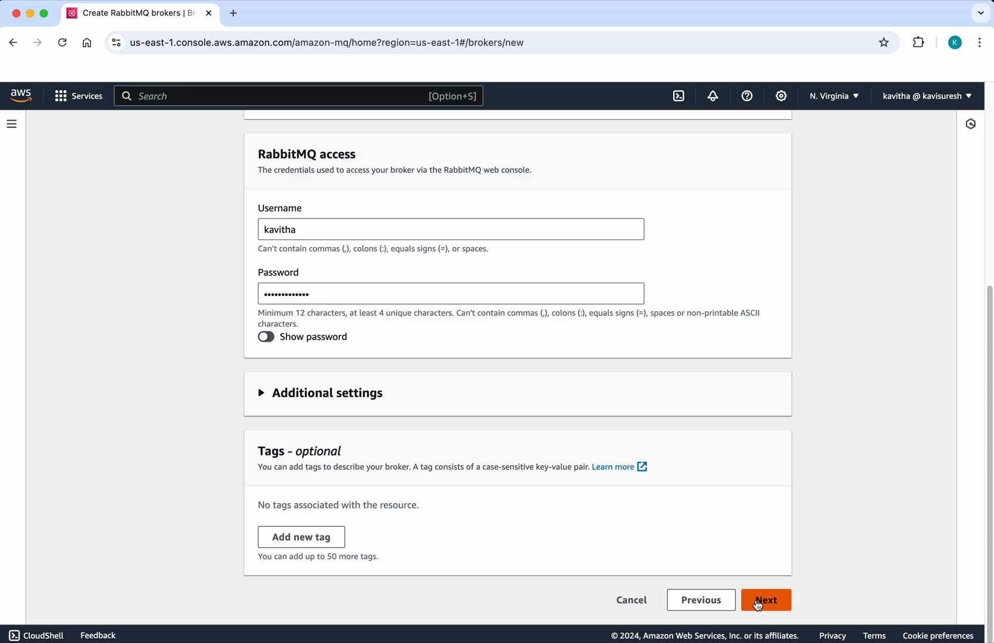
- Review the configuration and create the broker, landing on the broker list
click(765, 599)
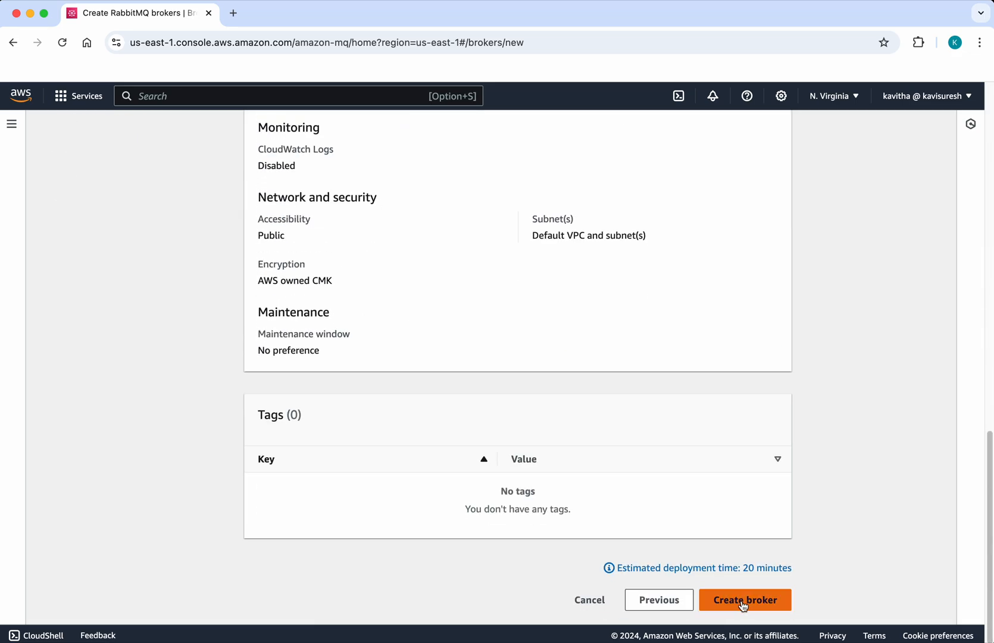
click(744, 600)
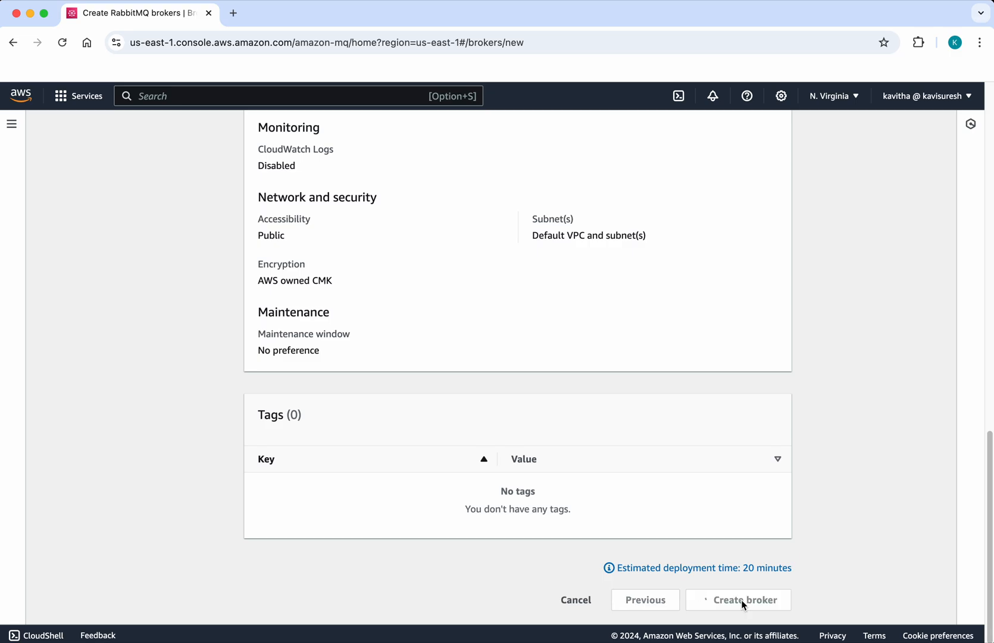
click(737, 600)
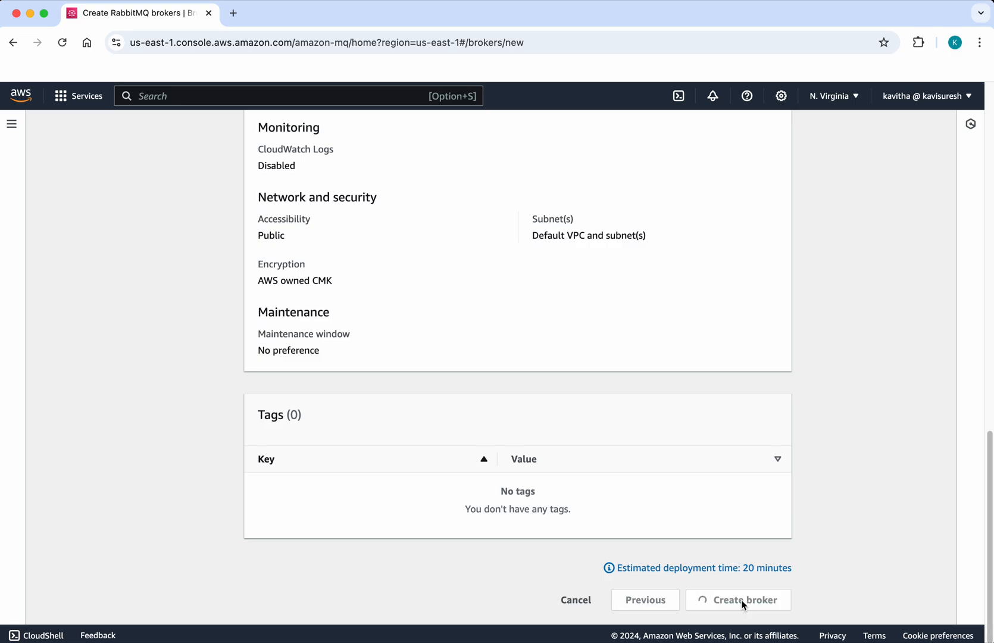
click(738, 600)
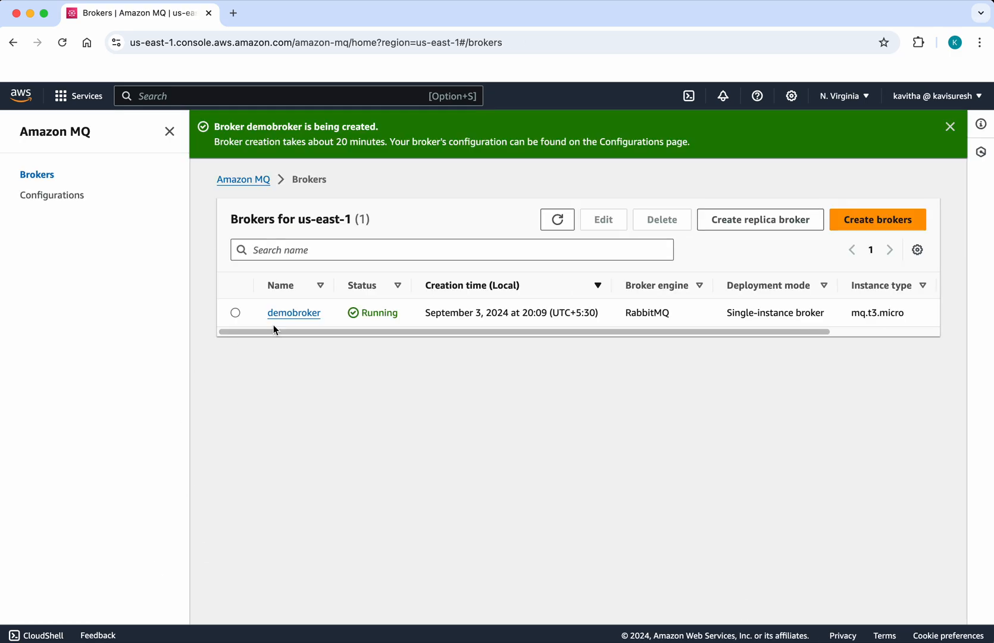
- Open demobroker's details and bring the Connections section with the RabbitMQ web console URL into view
click(294, 312)
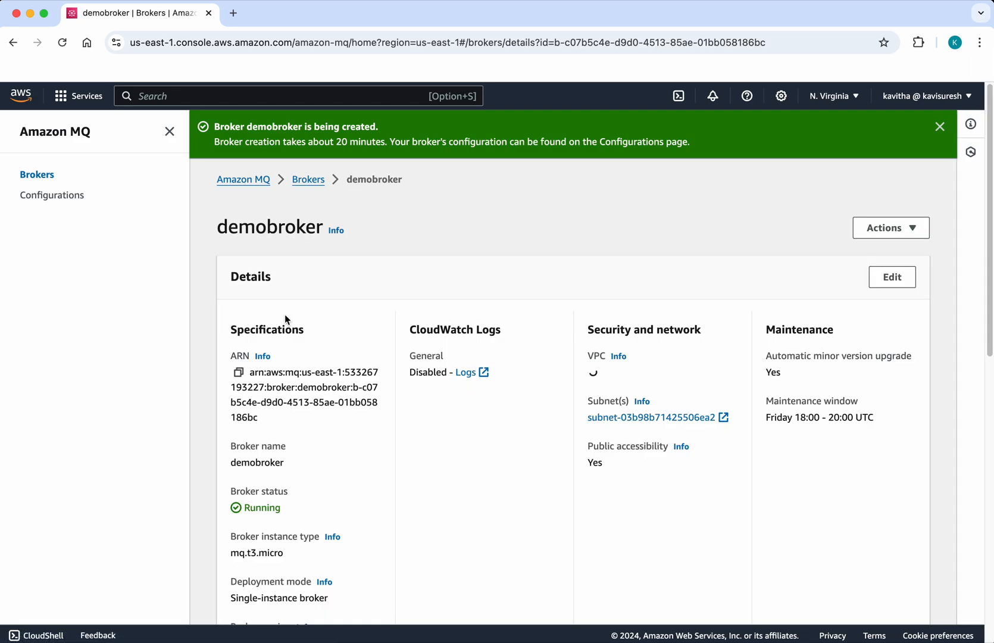
scroll(down, 3)
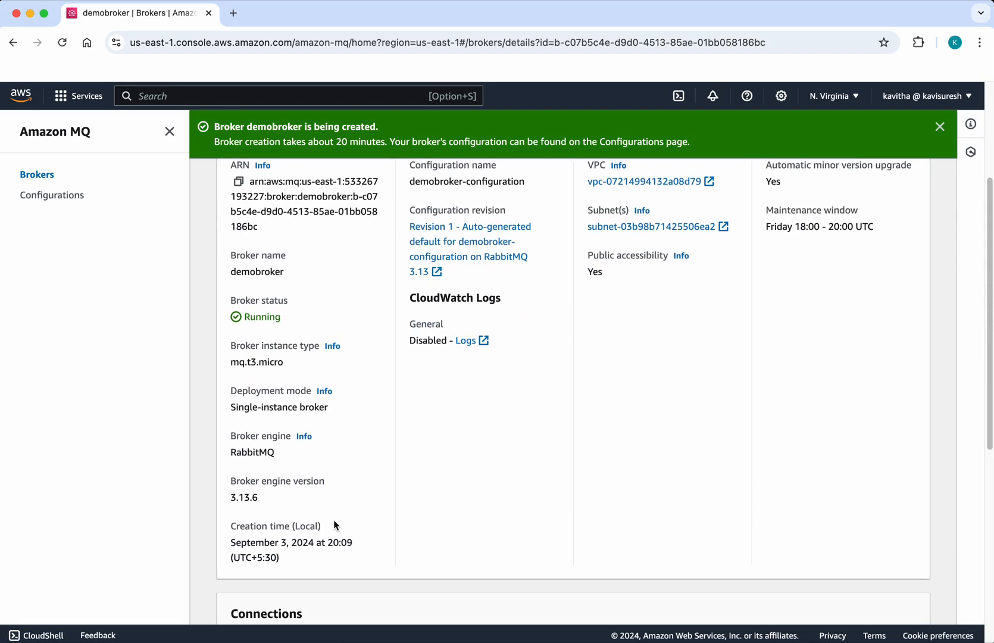
mouse_move(311, 320)
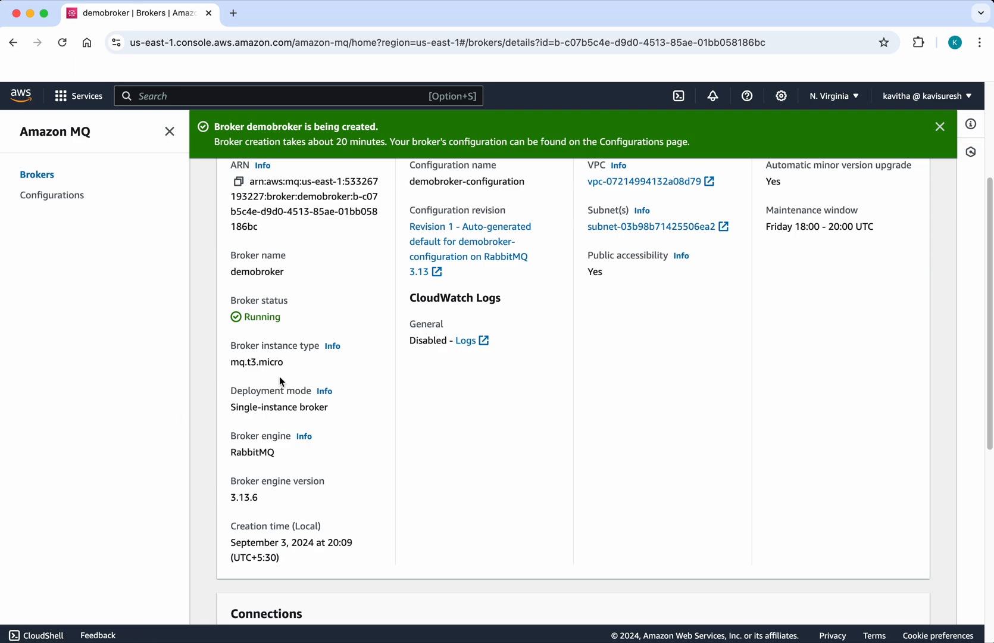
mouse_move(282, 391)
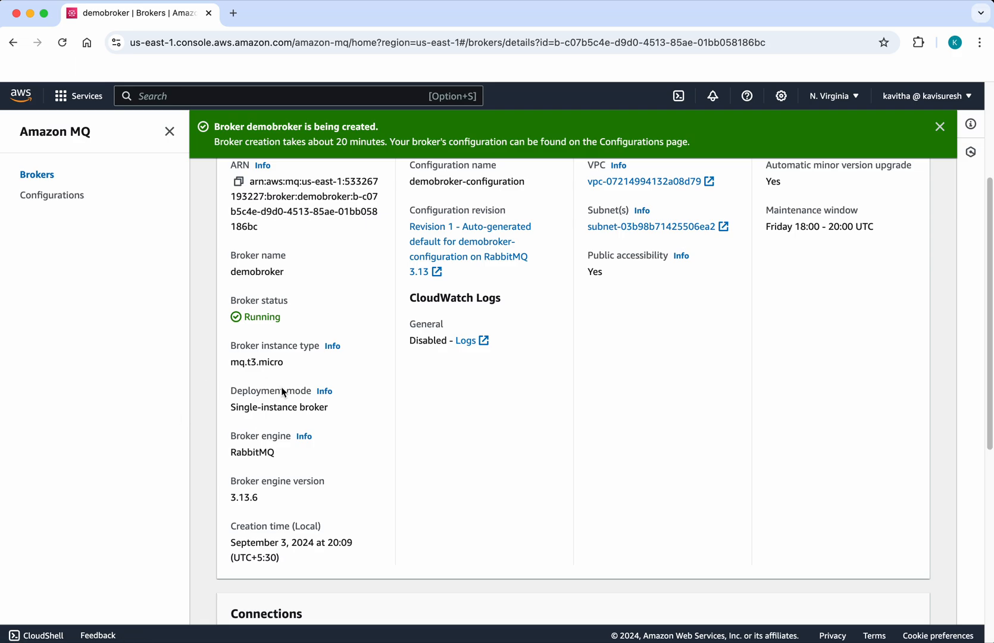
mouse_move(342, 470)
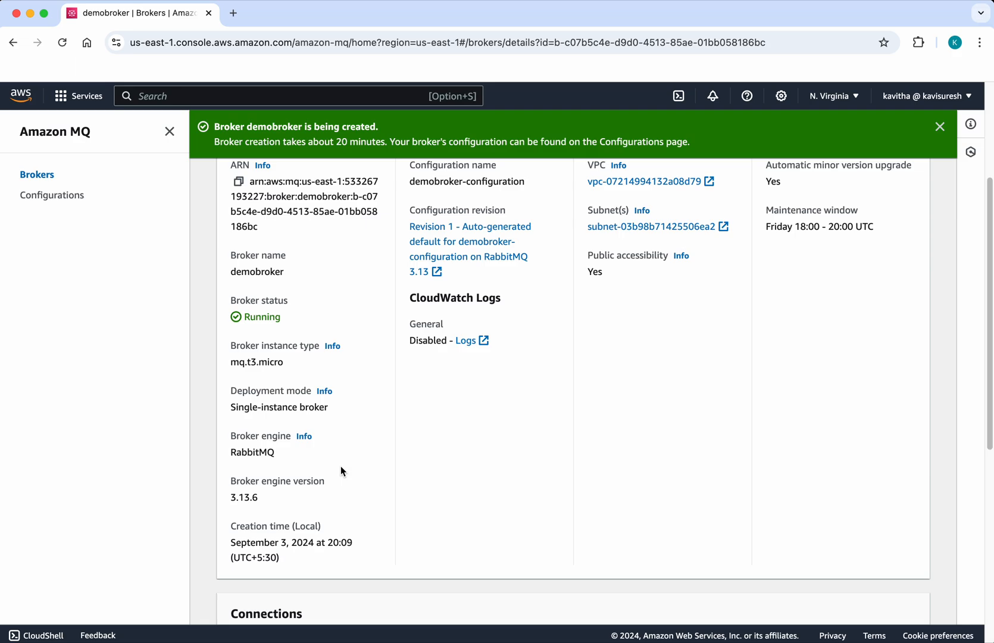
mouse_move(507, 469)
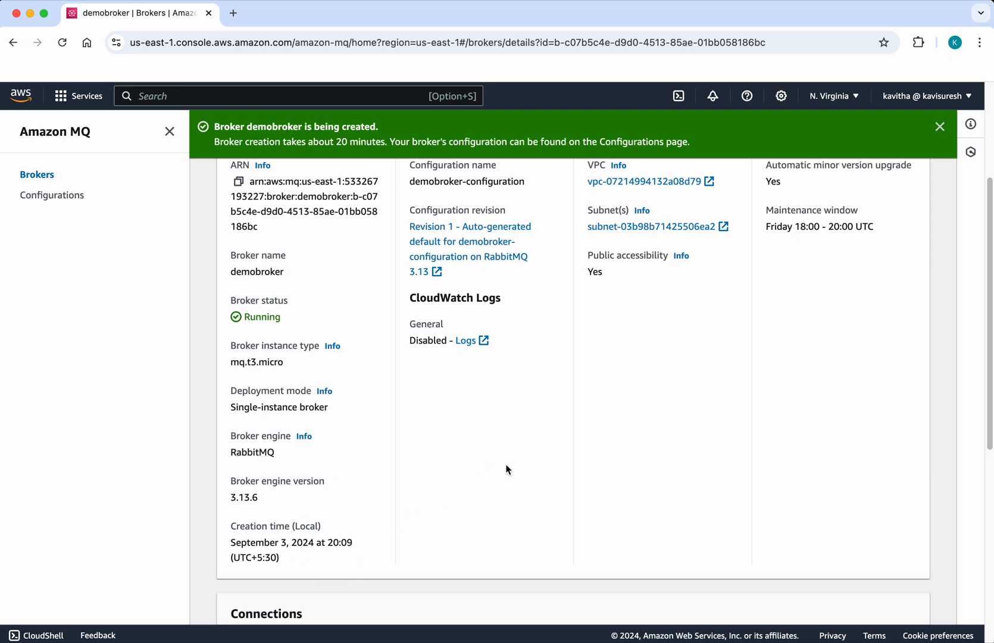
scroll(down, 3)
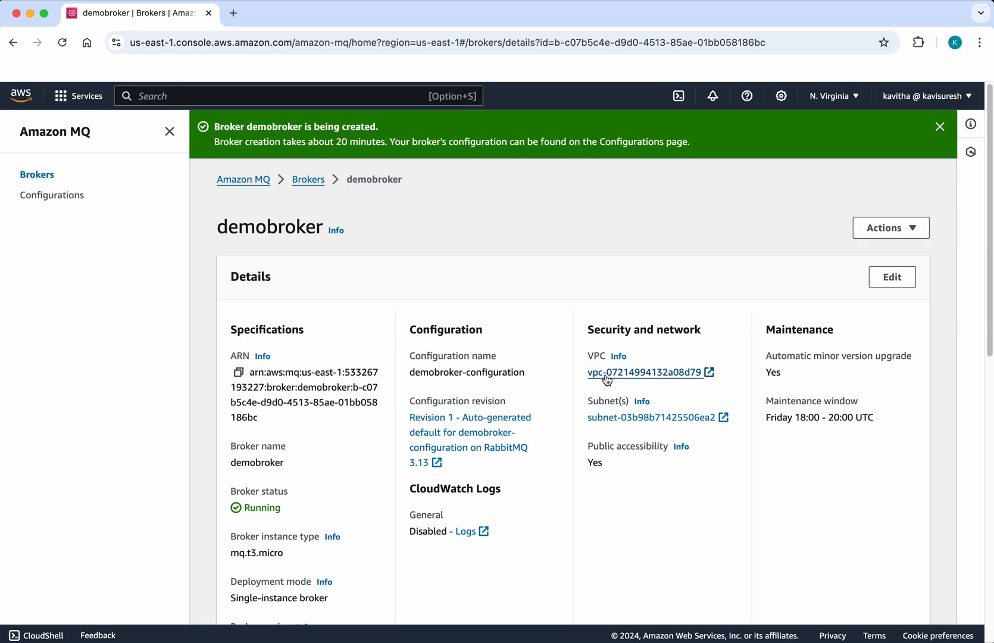
scroll(down, 3)
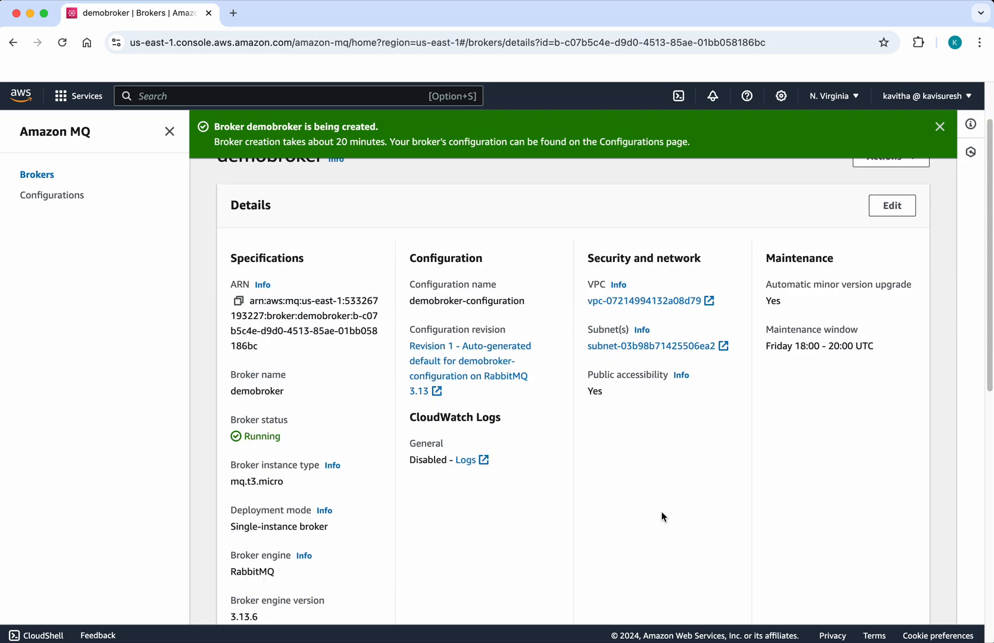
scroll(down, 3)
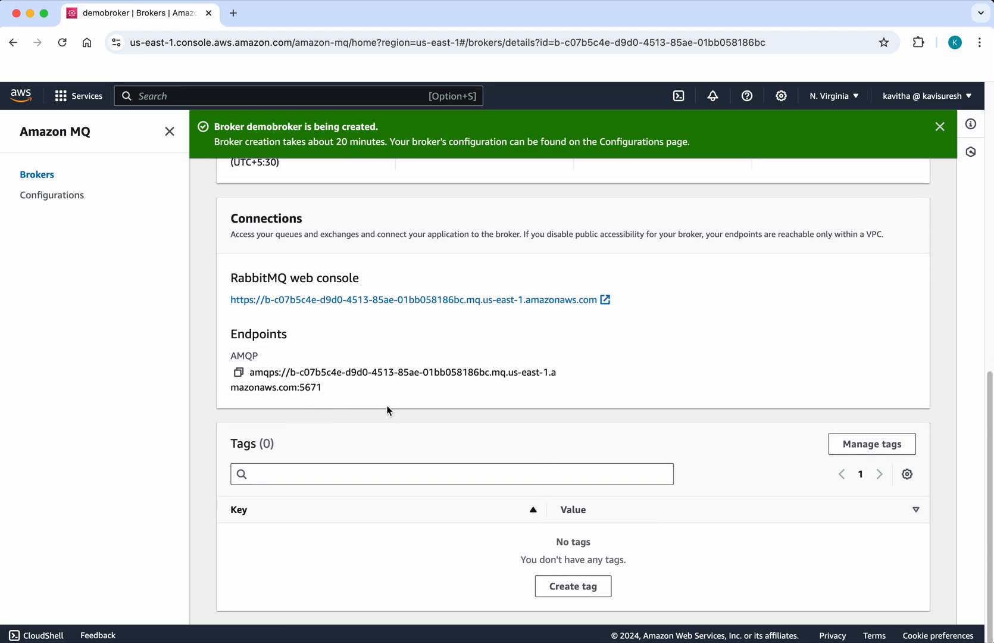
mouse_move(531, 275)
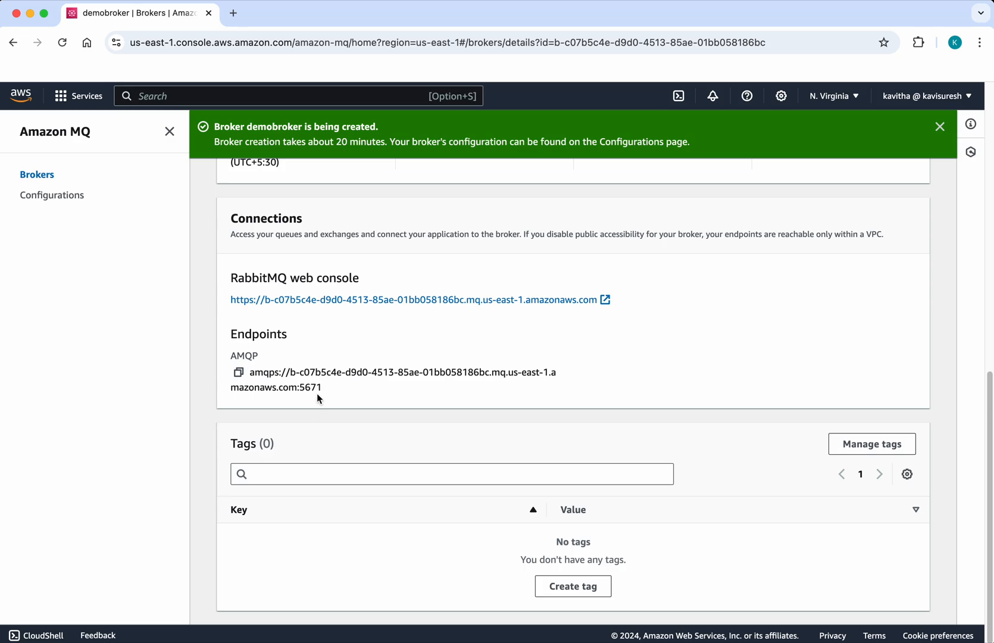
mouse_move(813, 365)
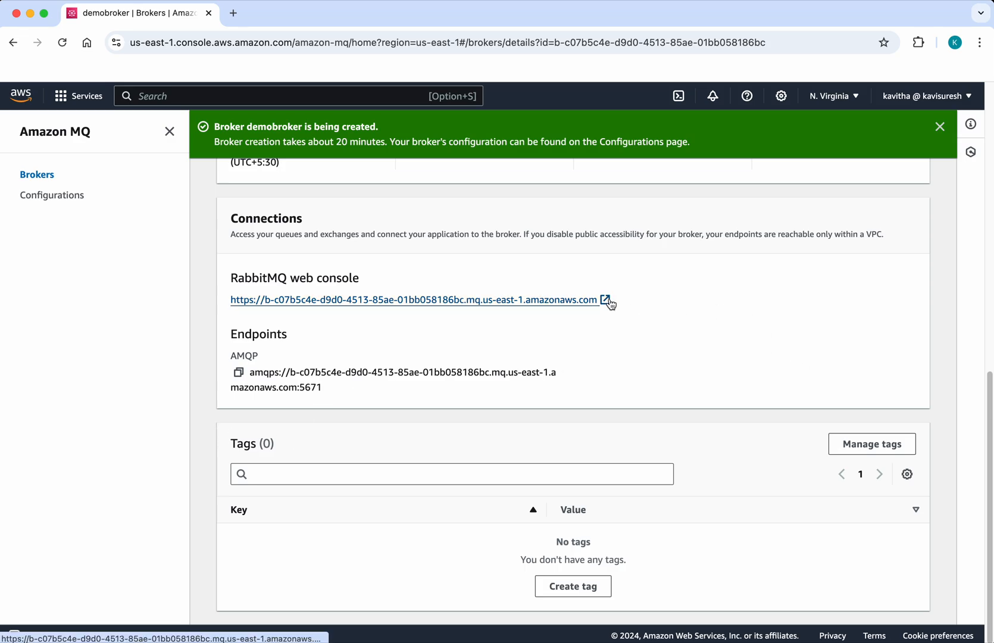
- Sign in to demobroker's RabbitMQ web console with the saved username and password, reaching Overview
click(414, 300)
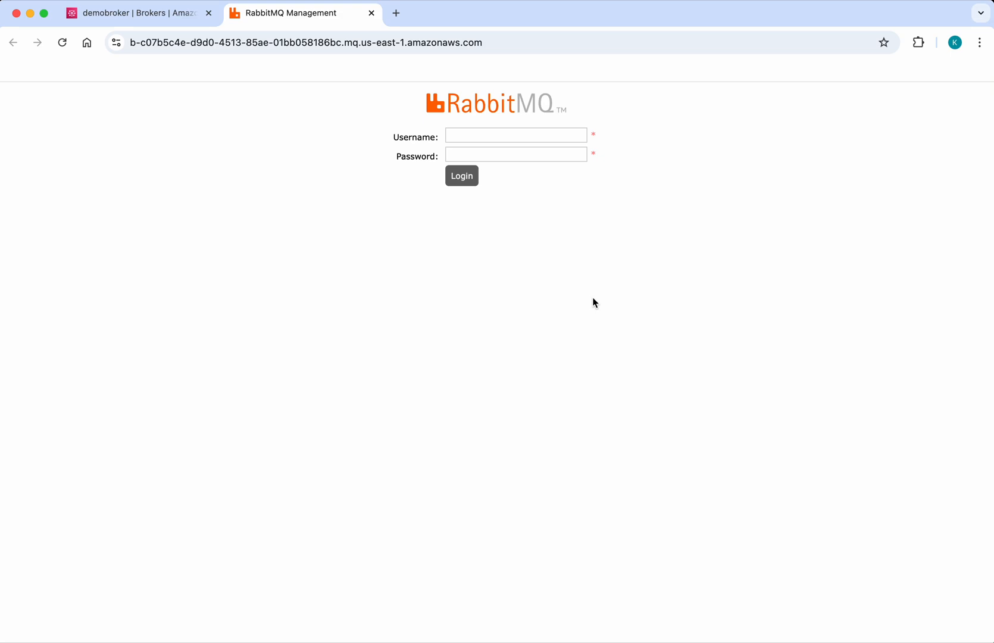
click(516, 135)
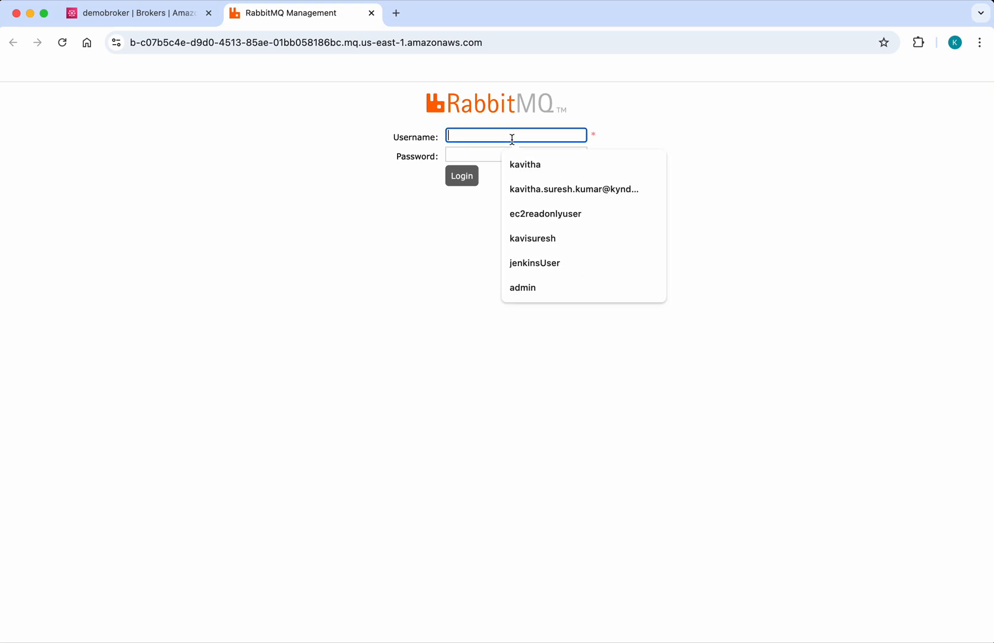
click(524, 164)
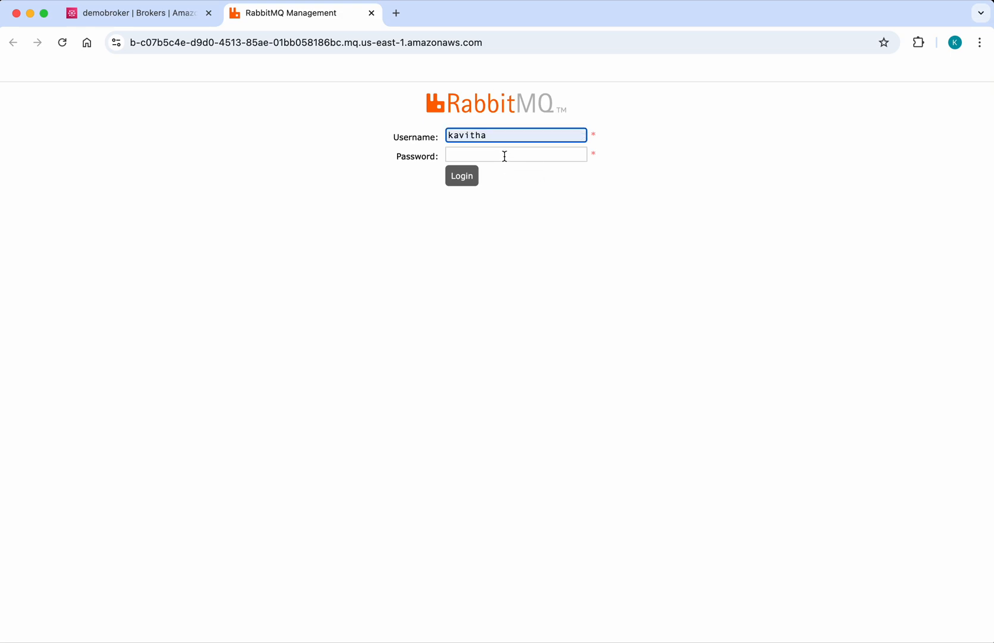
text(•)
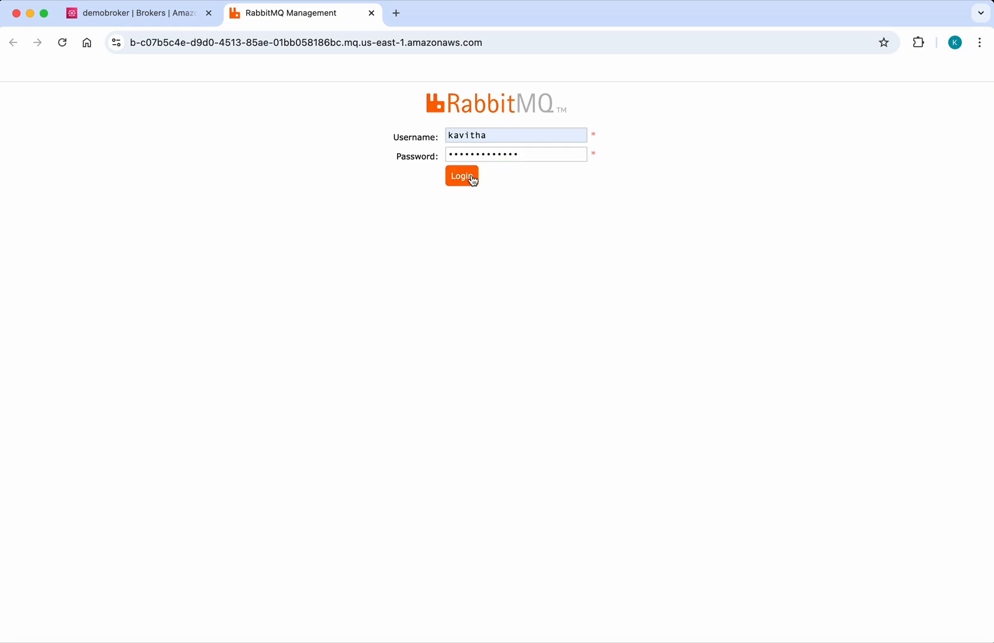
click(462, 177)
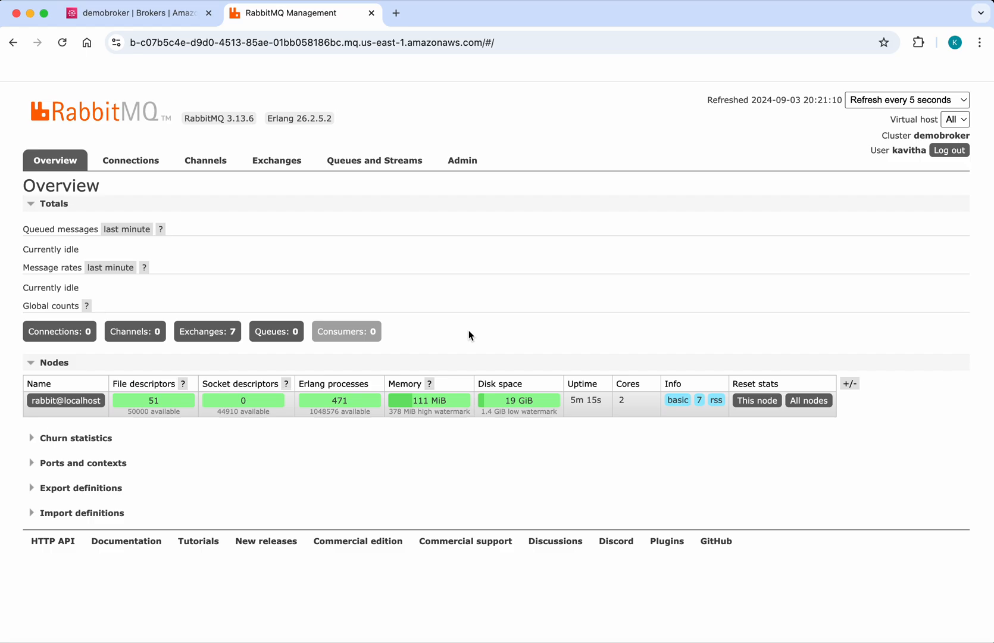
mouse_move(320, 443)
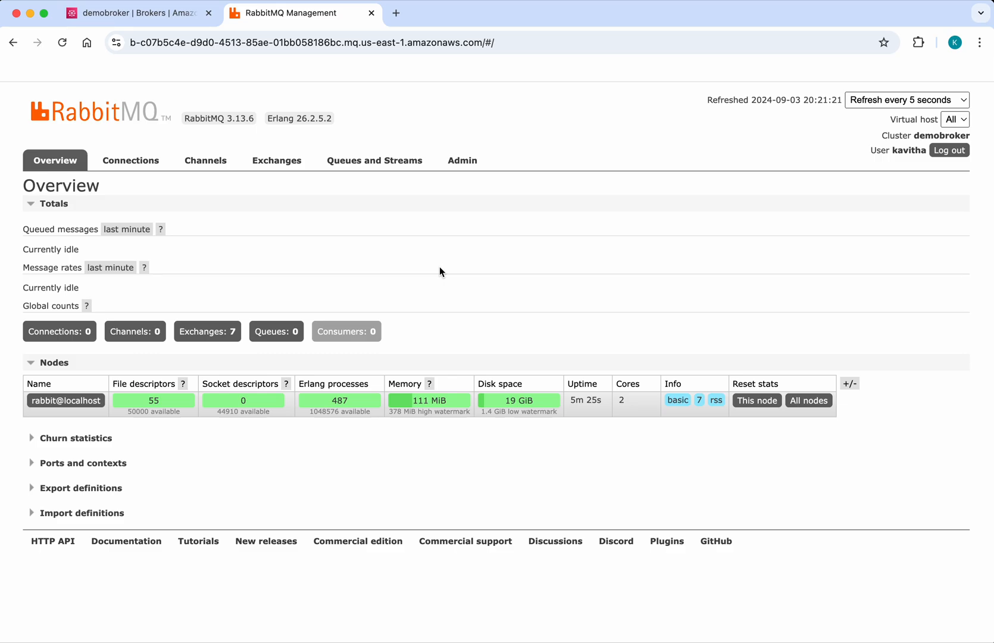
mouse_move(261, 220)
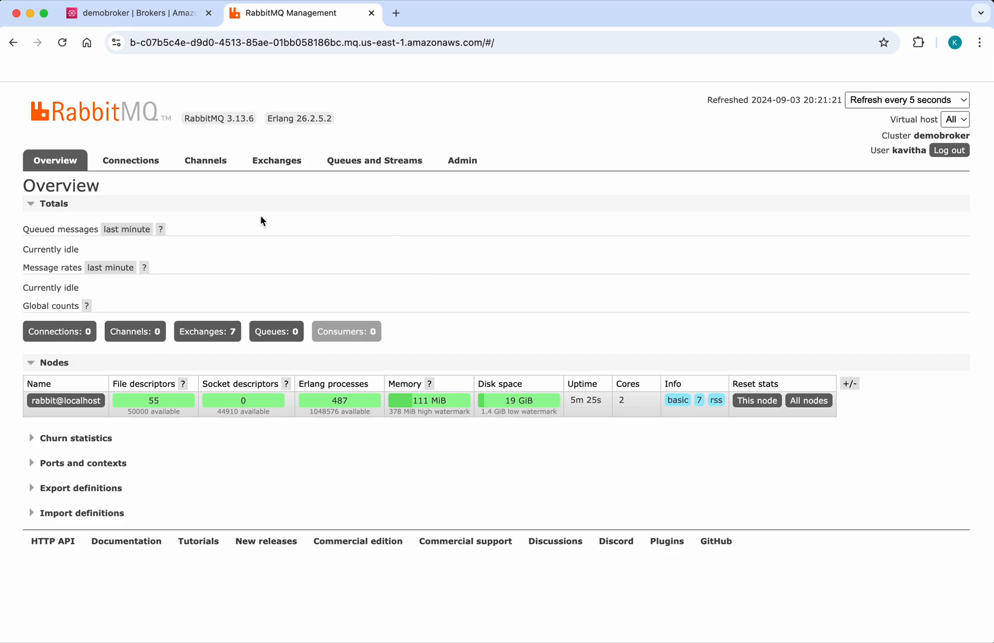
- Add a new durable classic queue named testQueue from the Queues page
click(374, 160)
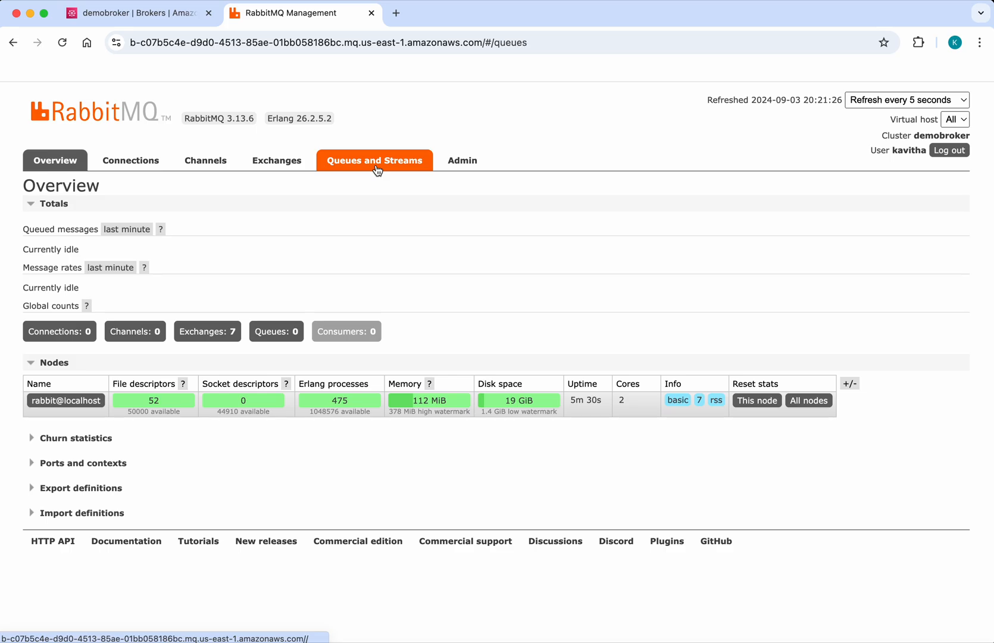
click(374, 159)
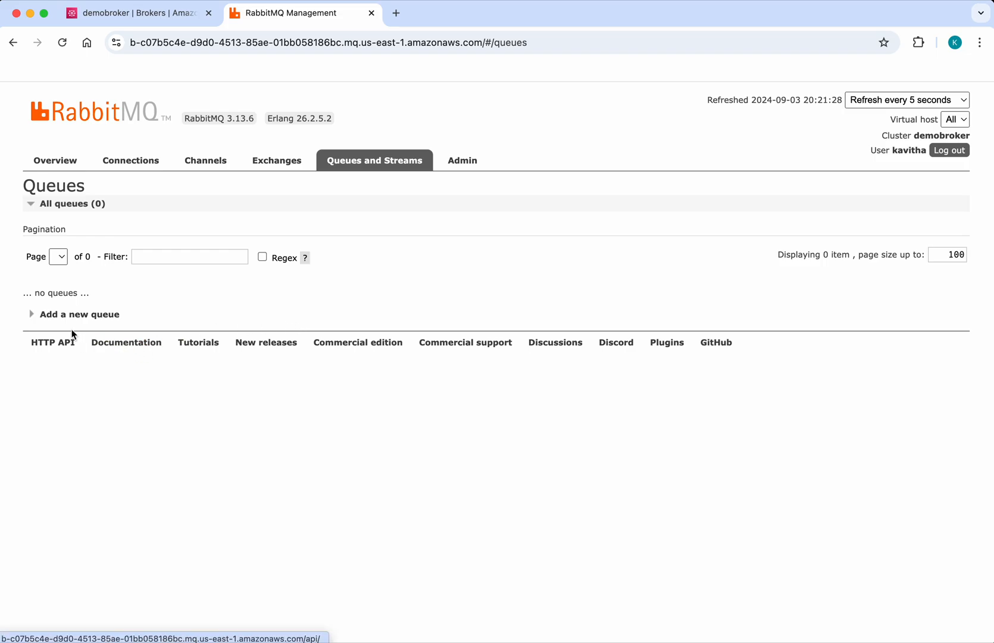
click(79, 314)
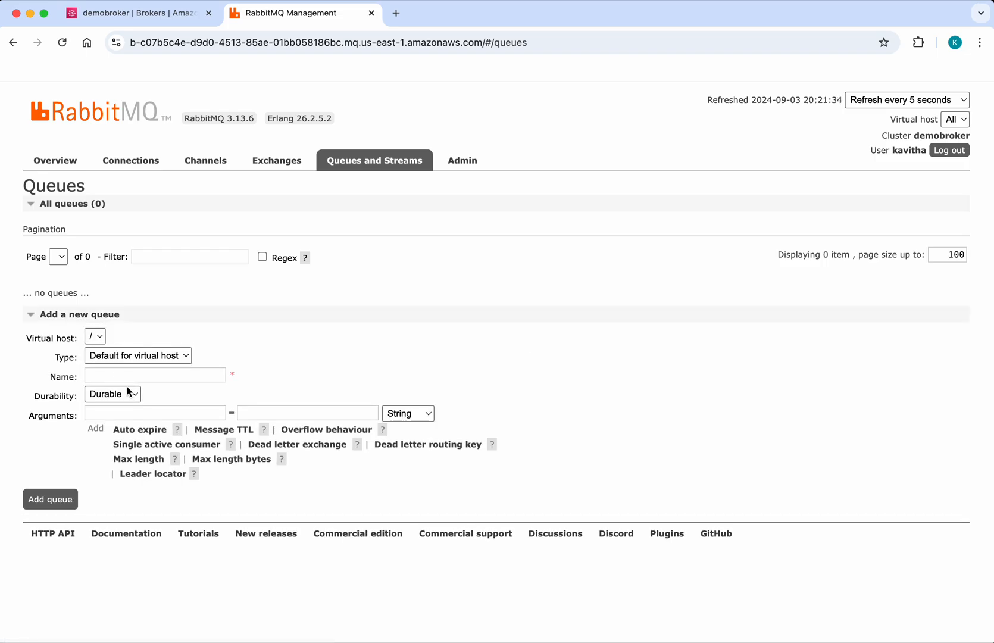
text(testQueue)
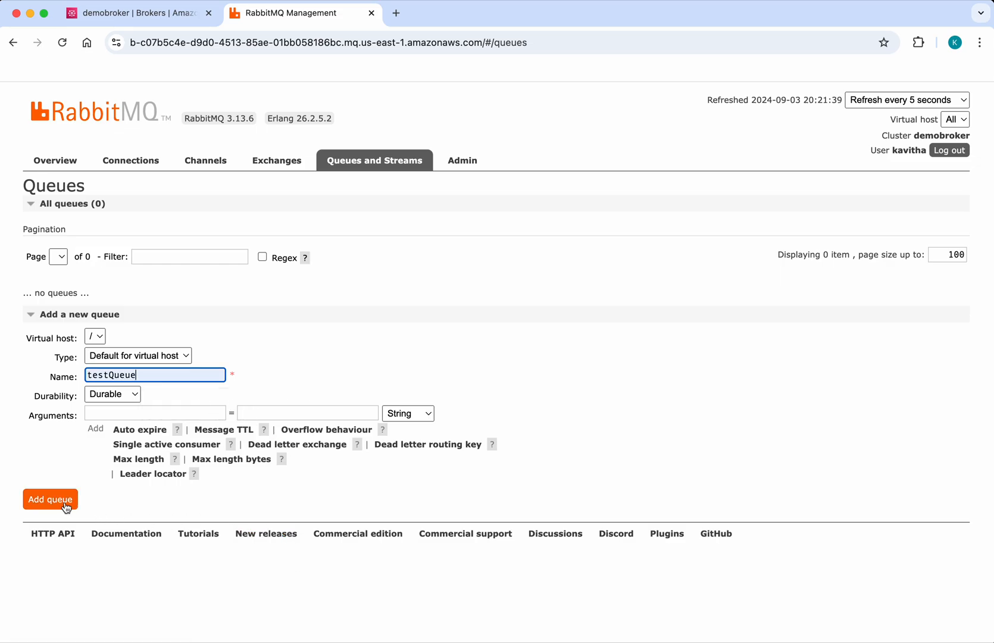
click(50, 498)
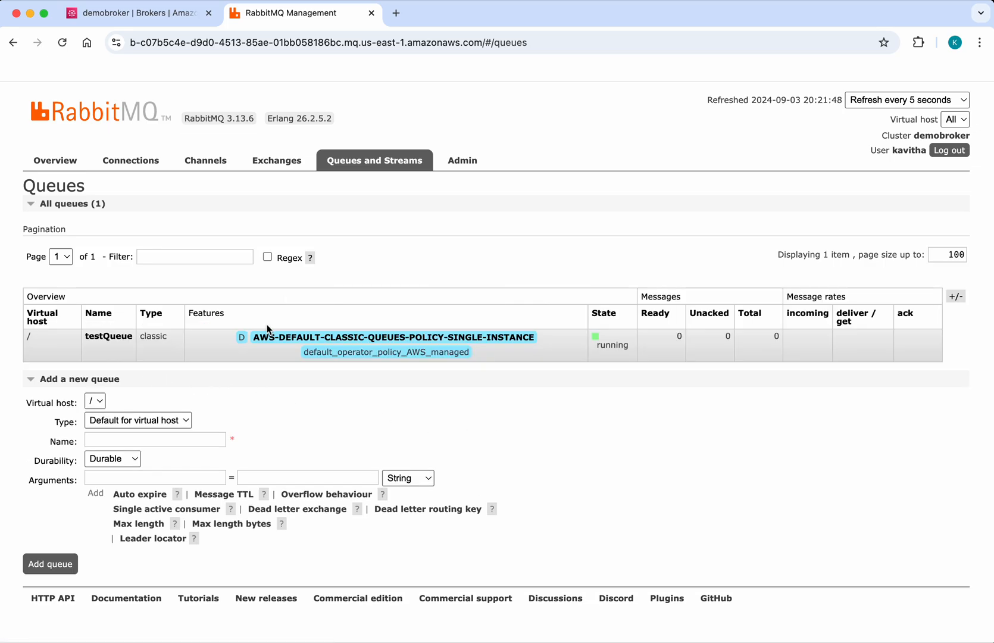
- Publish a message with payload 'Test Message' to testQueue and dismiss the confirmation
click(108, 335)
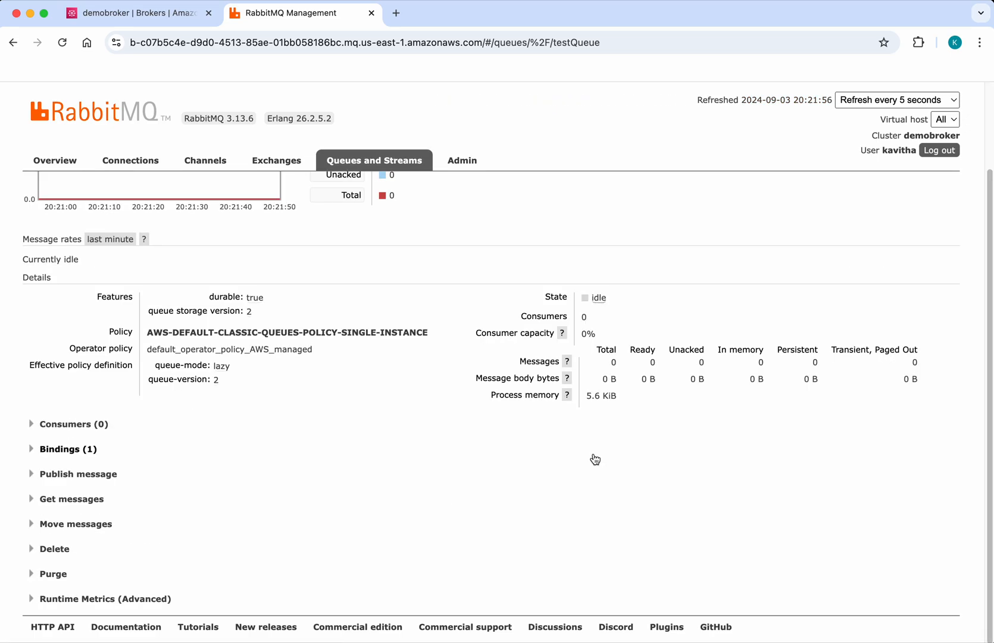
click(79, 474)
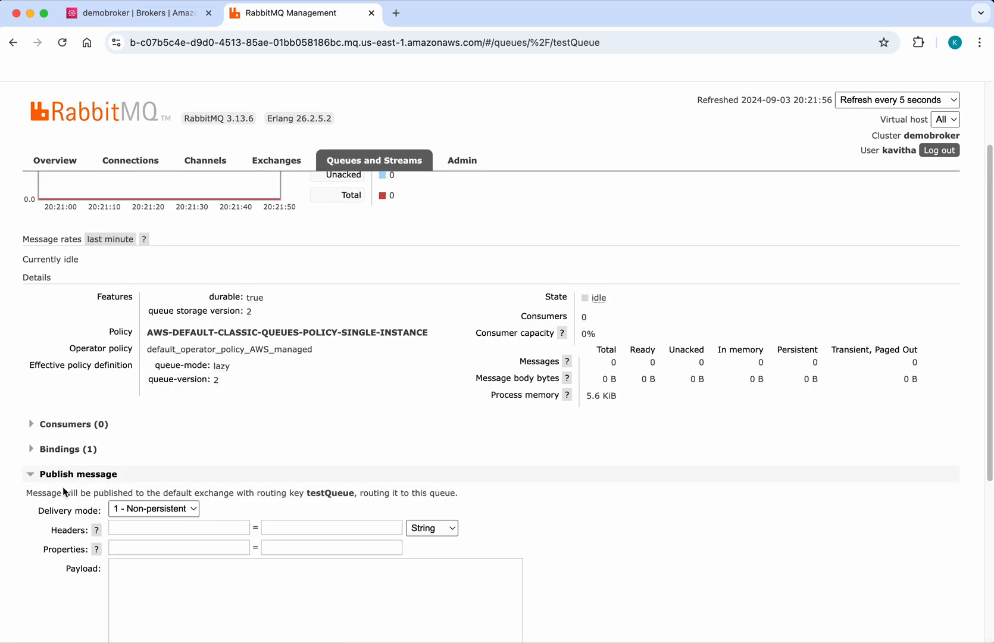
scroll(down, 3)
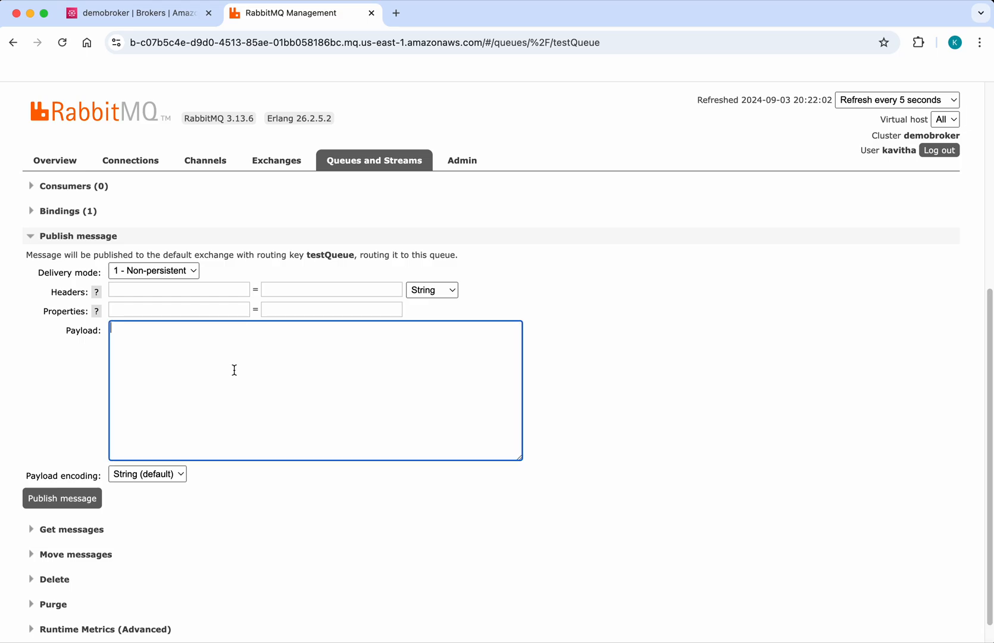
text(Test Mes)
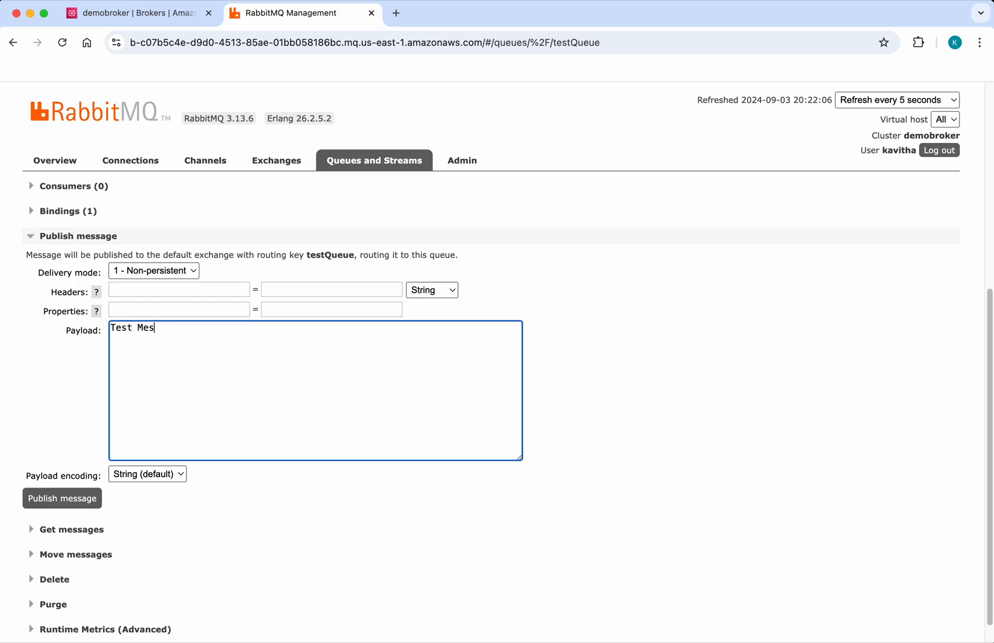
text(sage)
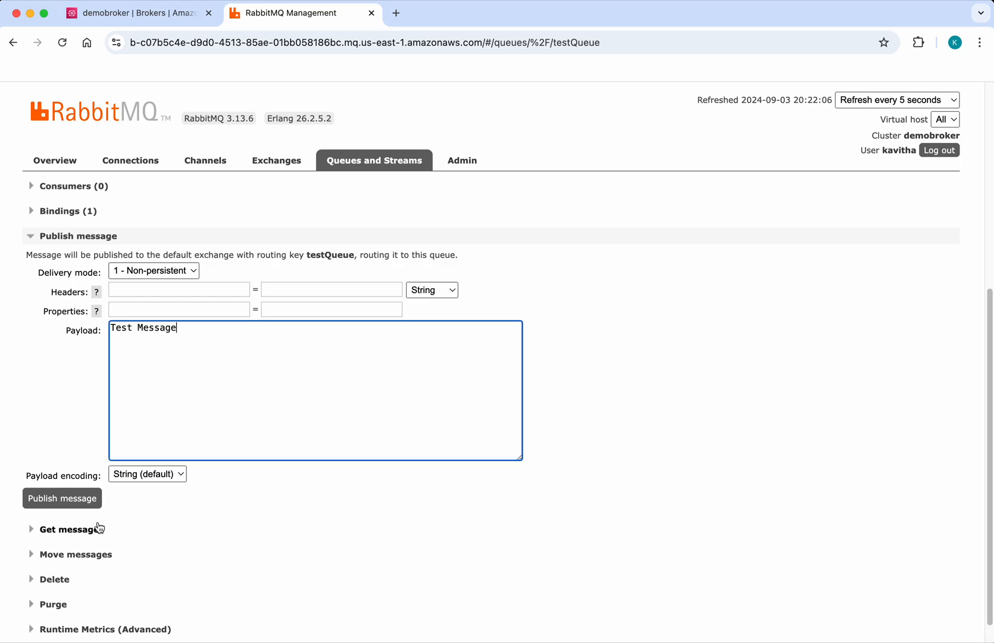
click(62, 497)
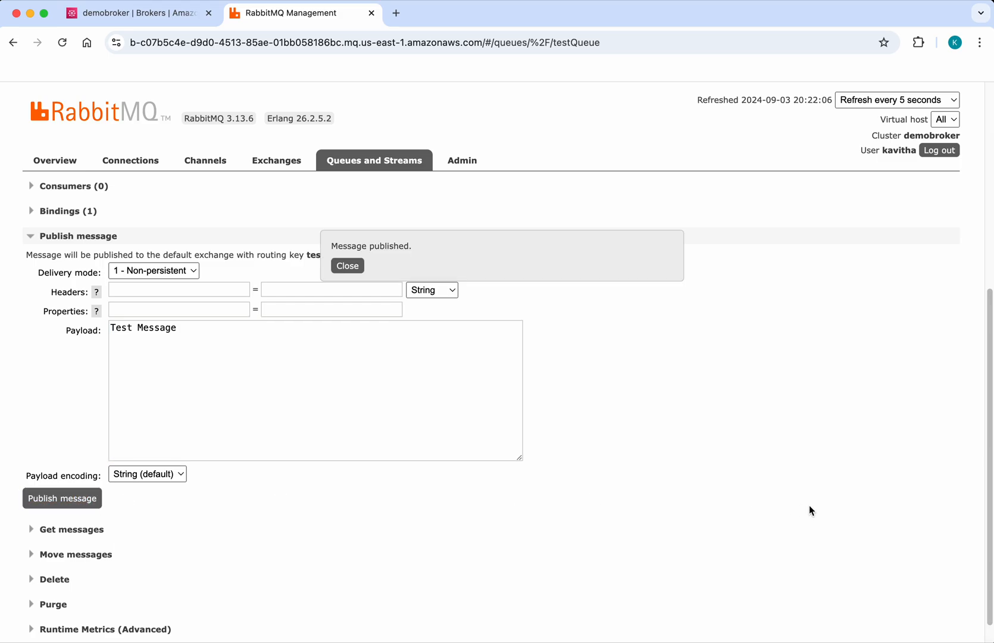
click(347, 265)
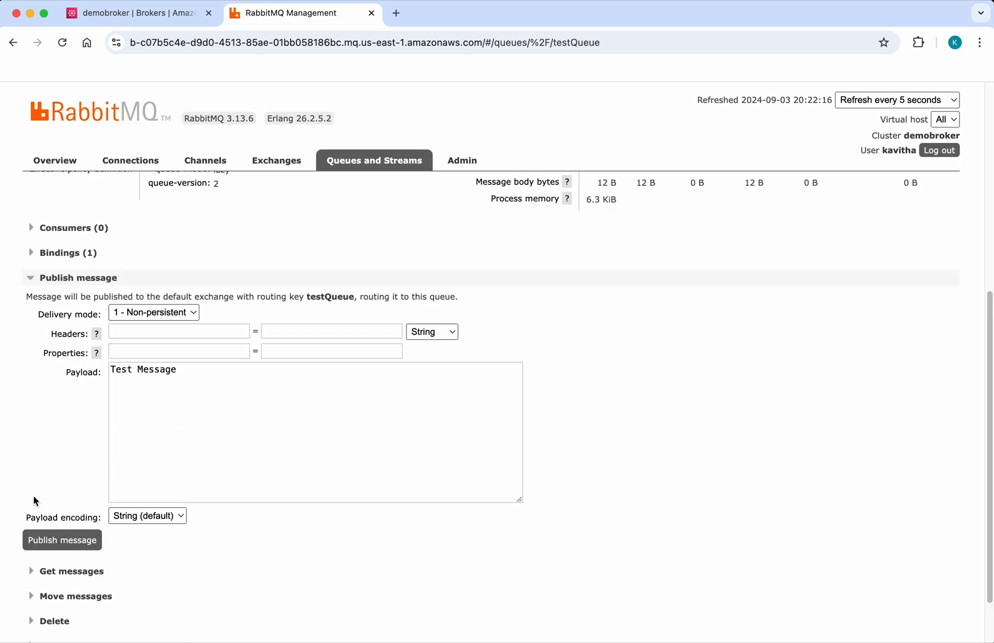
- Get one message from testQueue with default ack mode, showing Test Message (12 bytes)
click(71, 570)
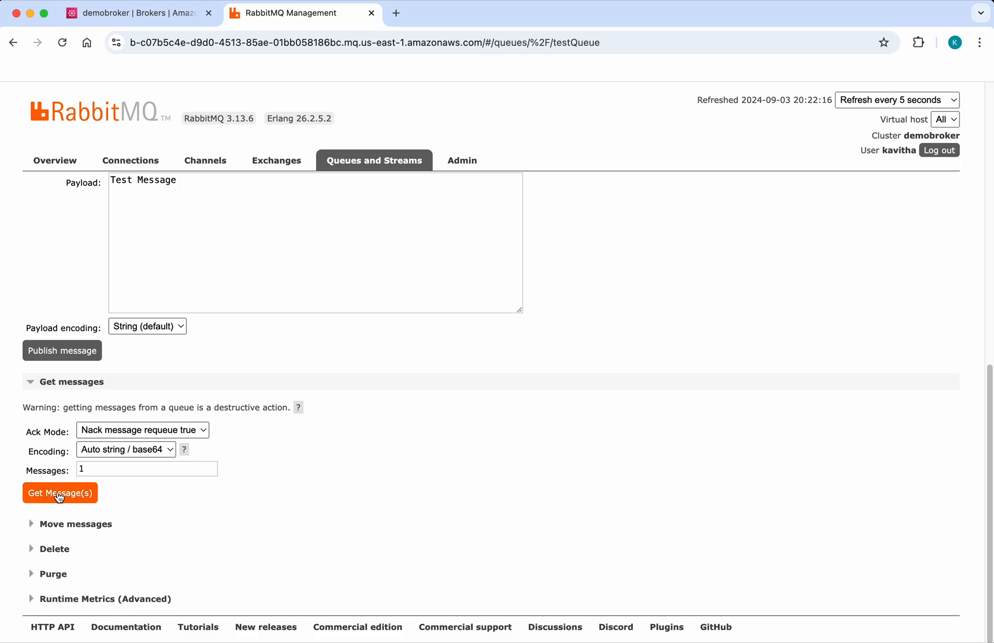
click(59, 493)
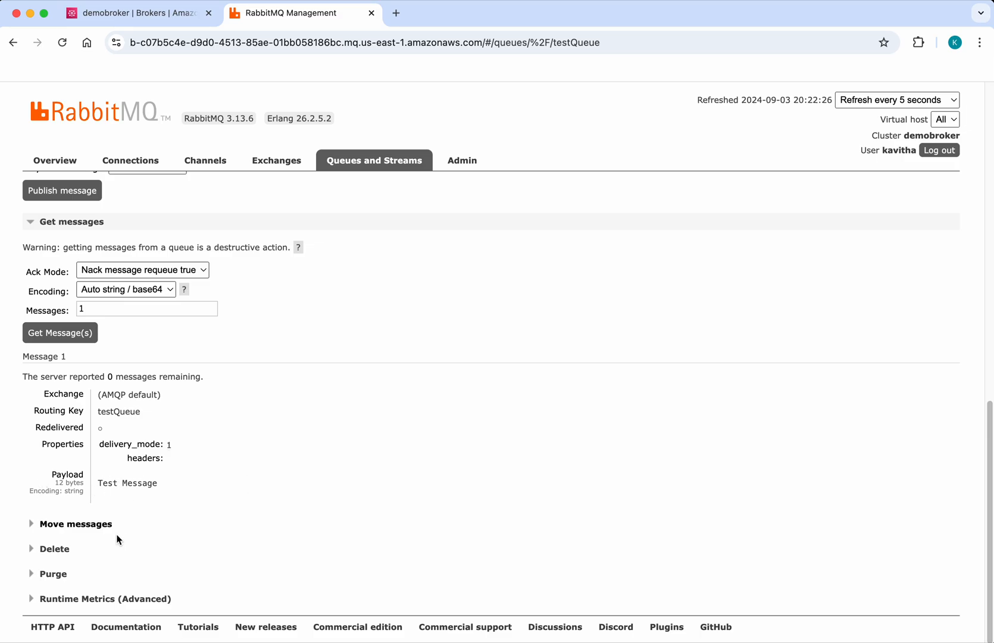
- Delete testQueue and confirm, leaving the Queues page empty
click(54, 549)
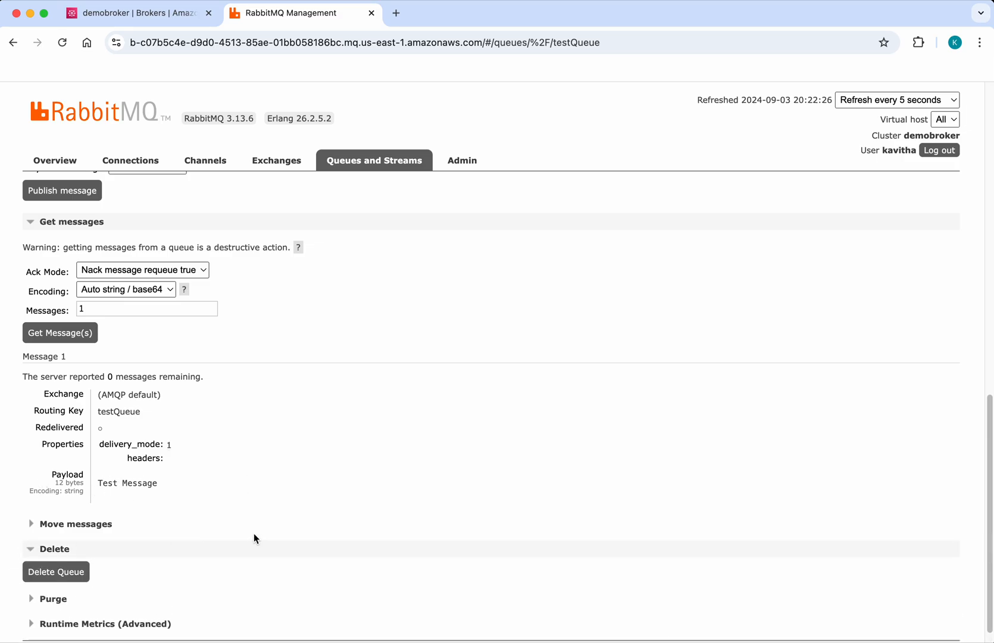
click(55, 598)
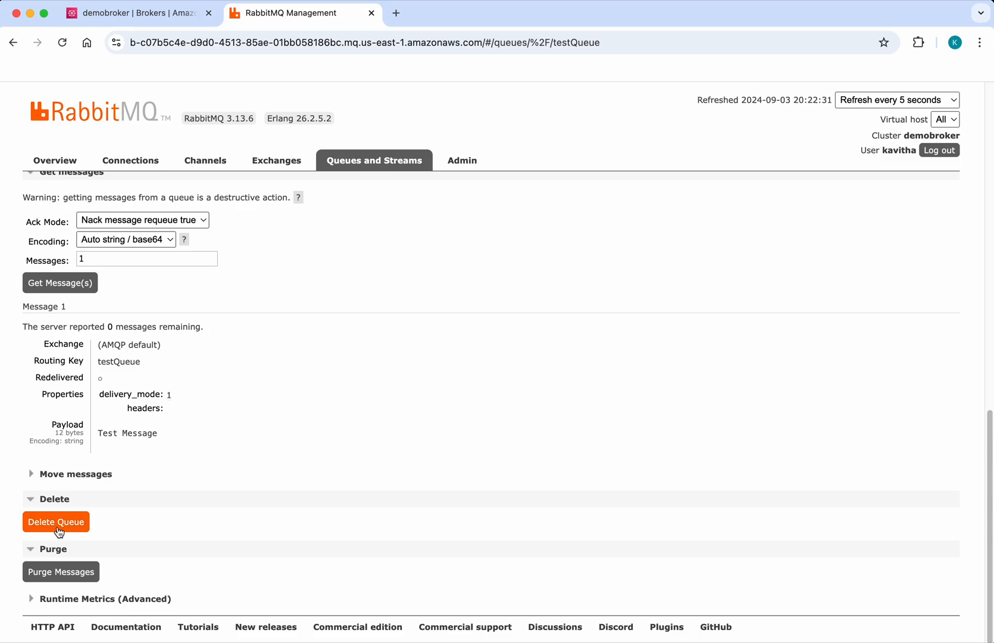
click(55, 522)
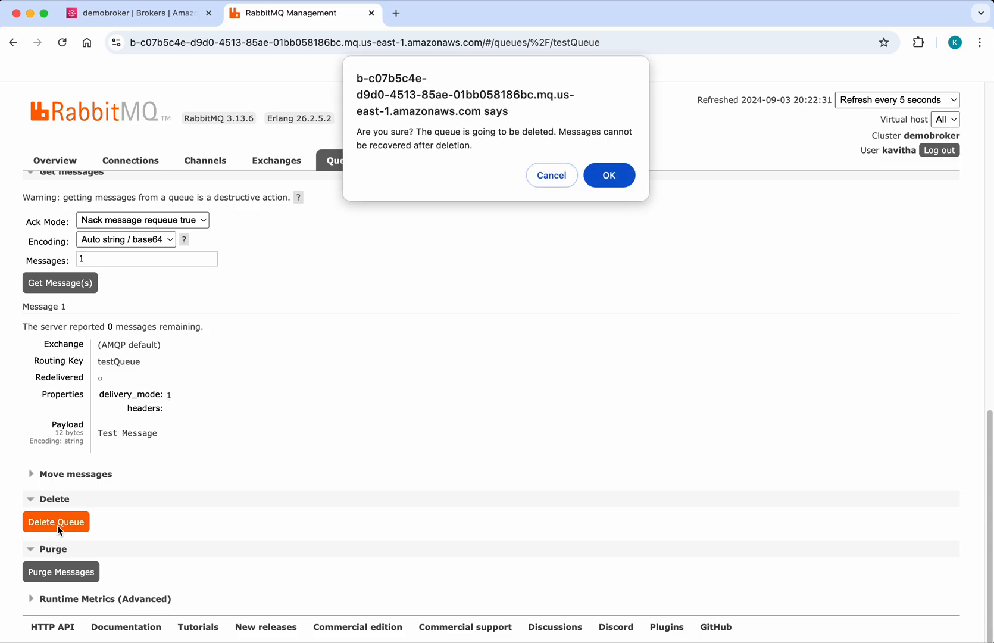
click(608, 175)
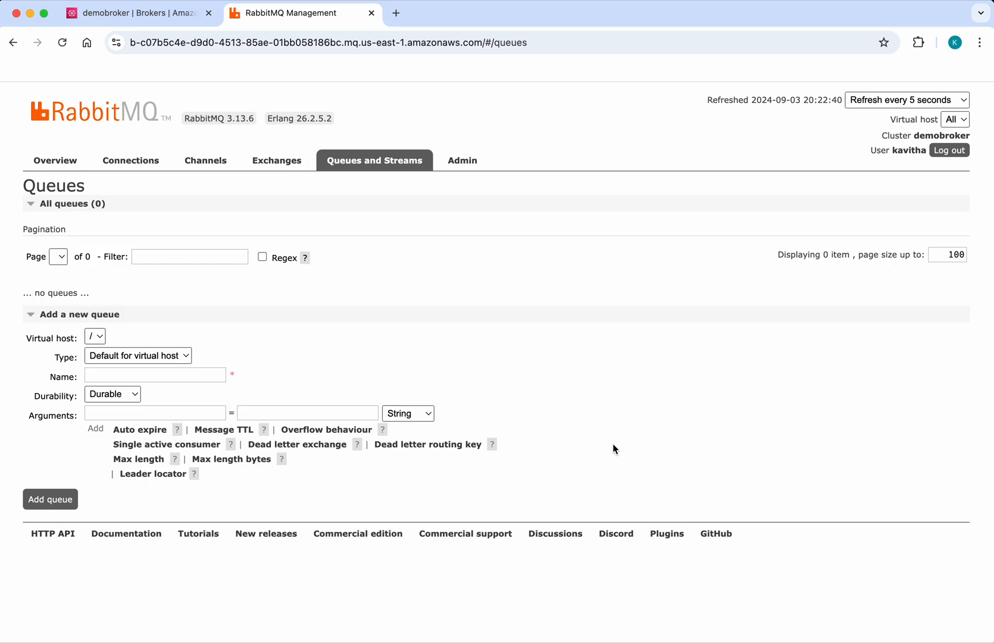
mouse_move(144, 109)
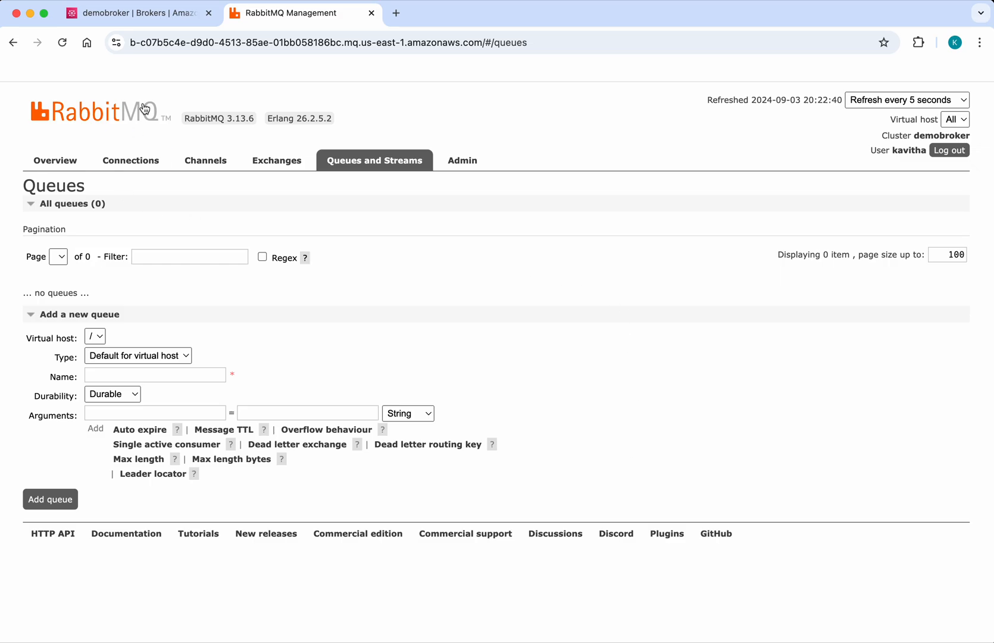
- Return to the demobroker page in Amazon MQ and show its Actions menu
click(134, 13)
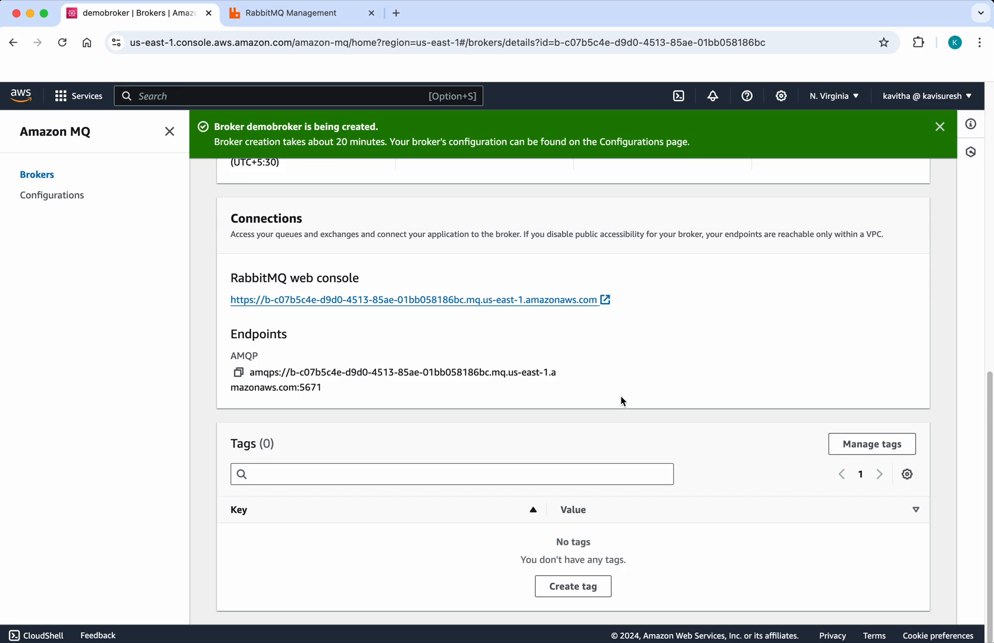
mouse_move(748, 411)
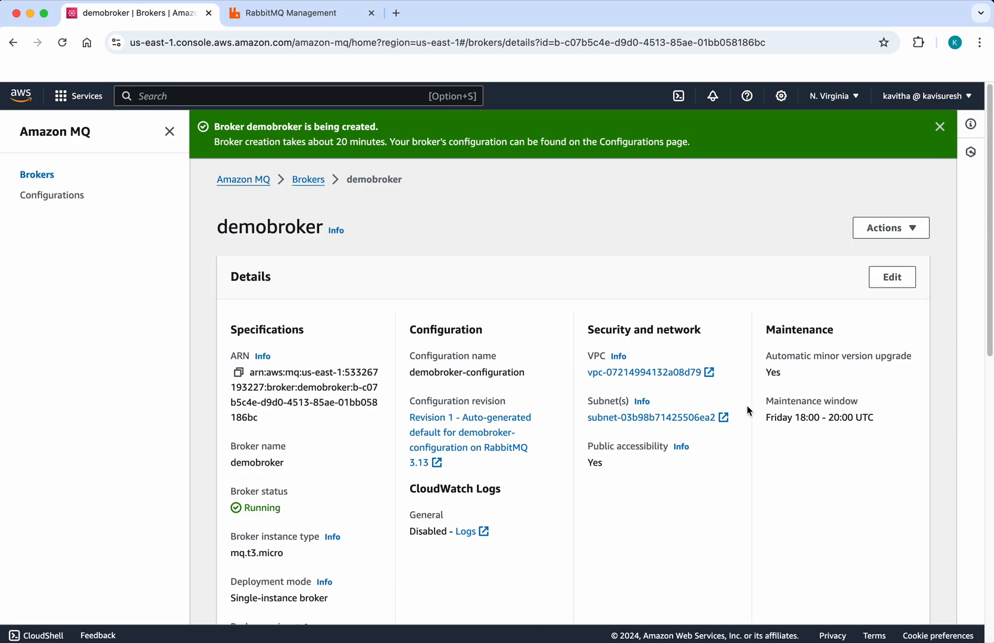
click(890, 227)
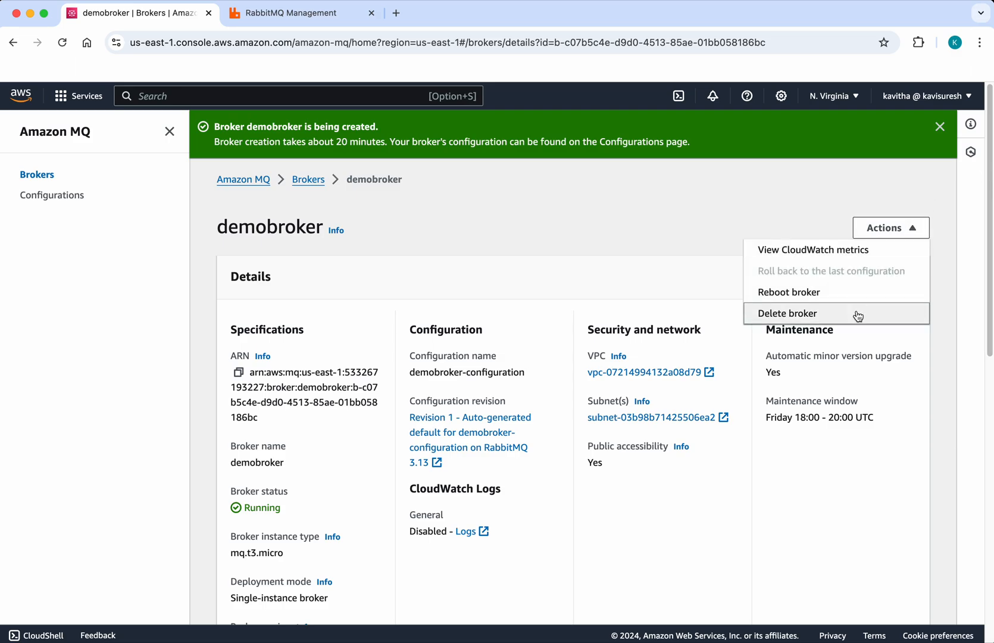
mouse_move(856, 317)
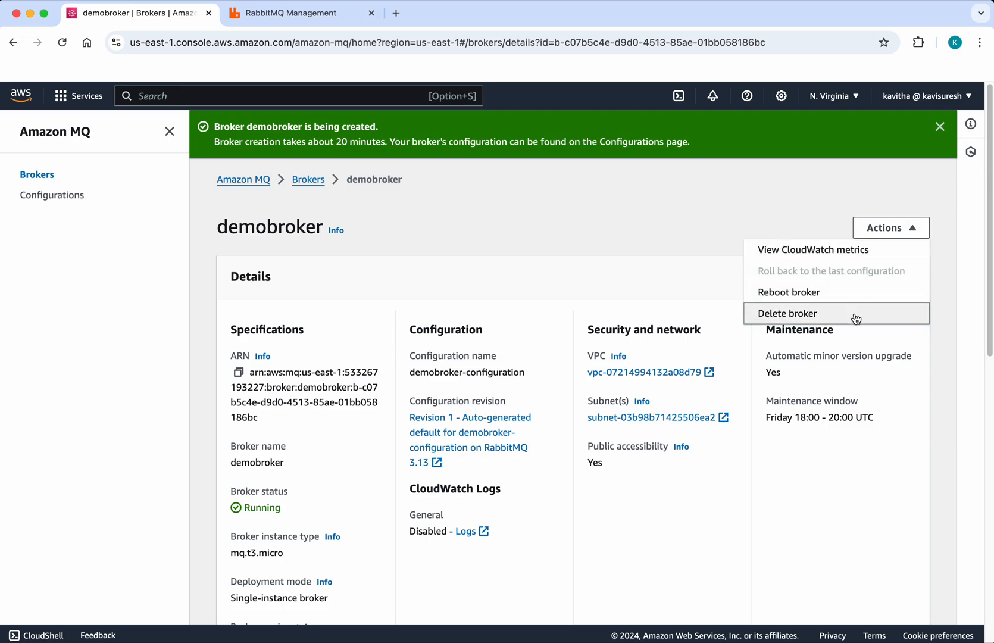
- Confirm deletion of 'demobroker' by entering its name, leaving status at Deletion in progress
click(785, 313)
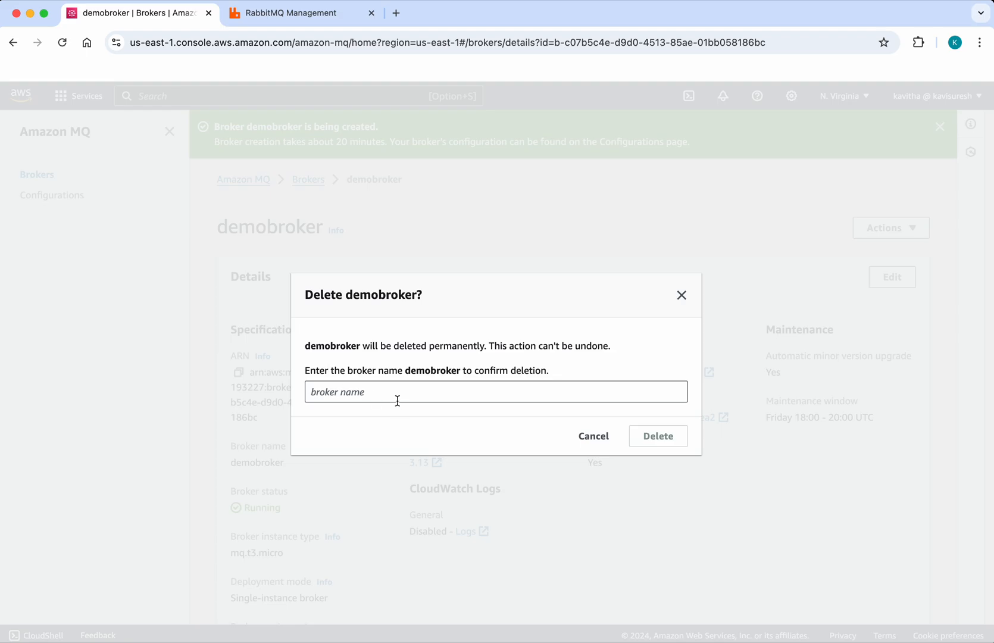
double_click(431, 370)
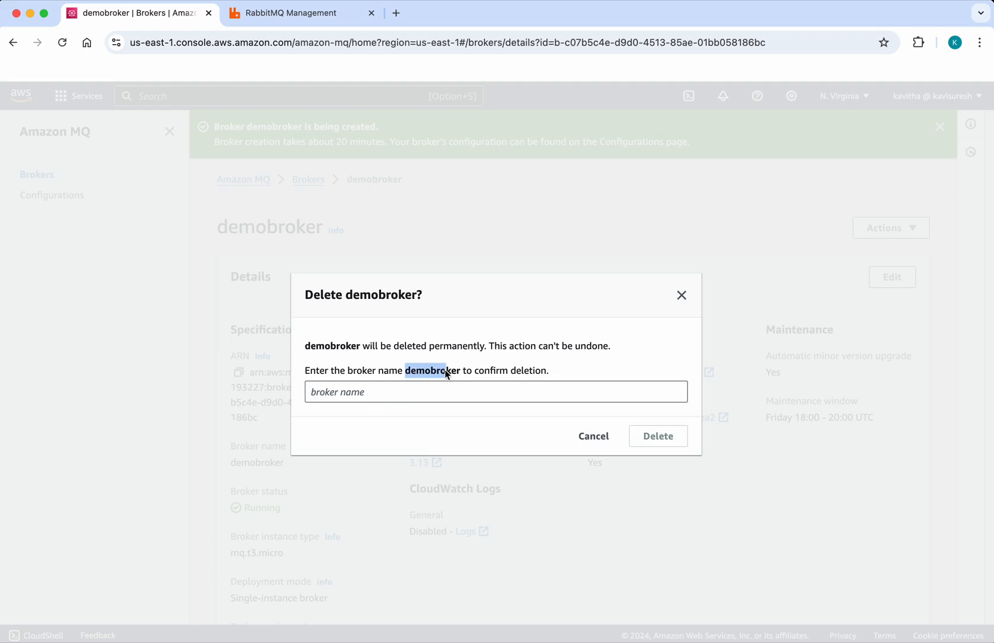
click(495, 392)
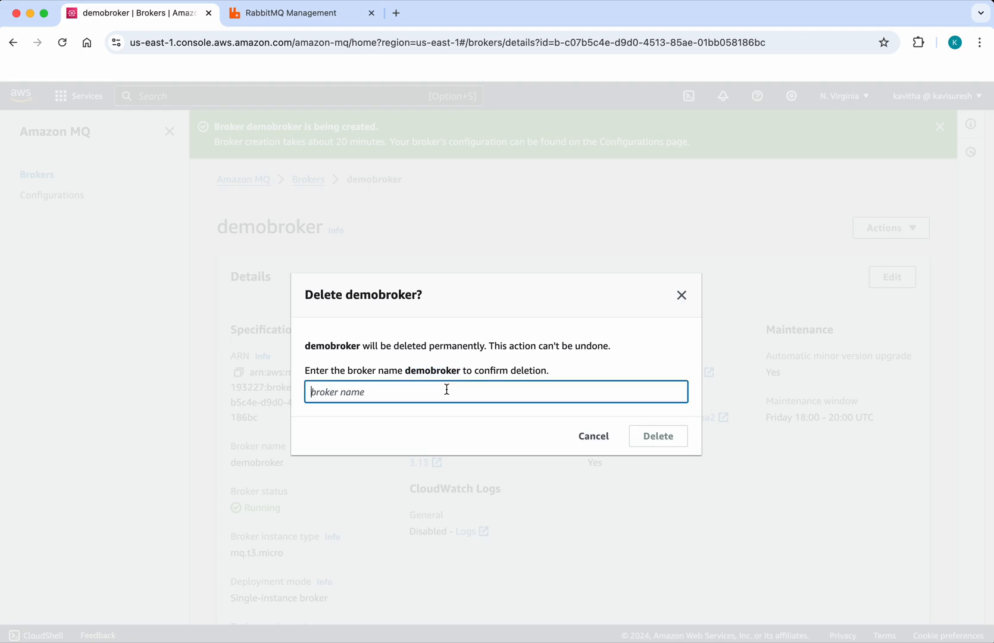
click(657, 436)
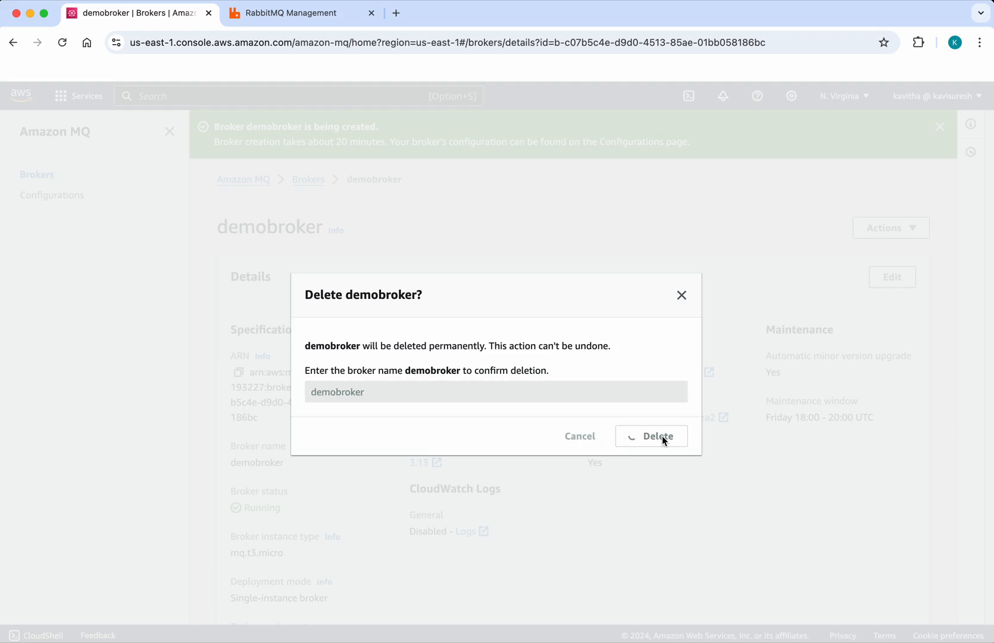
click(650, 436)
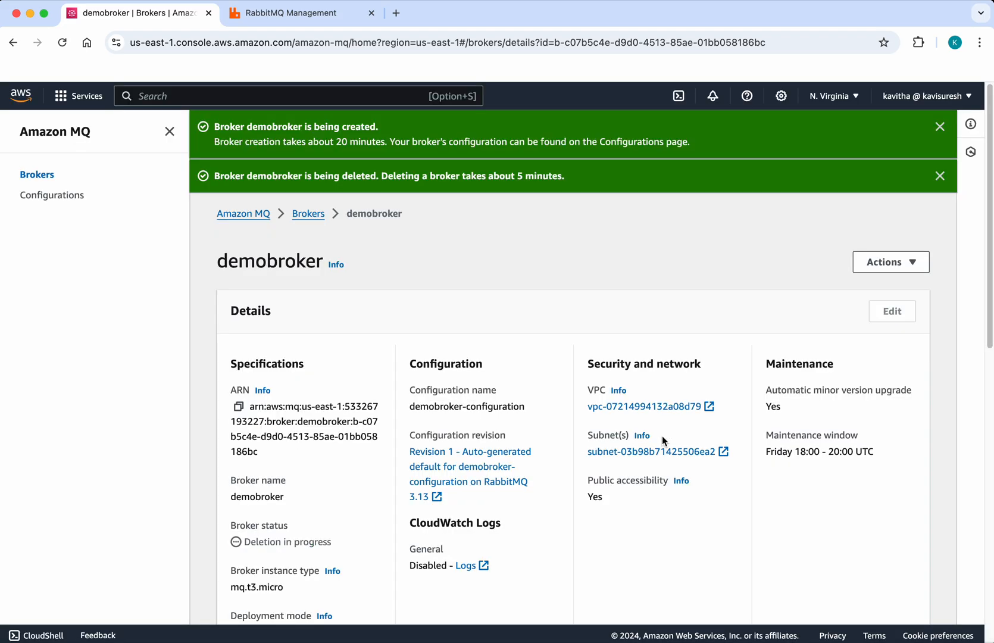
mouse_move(491, 247)
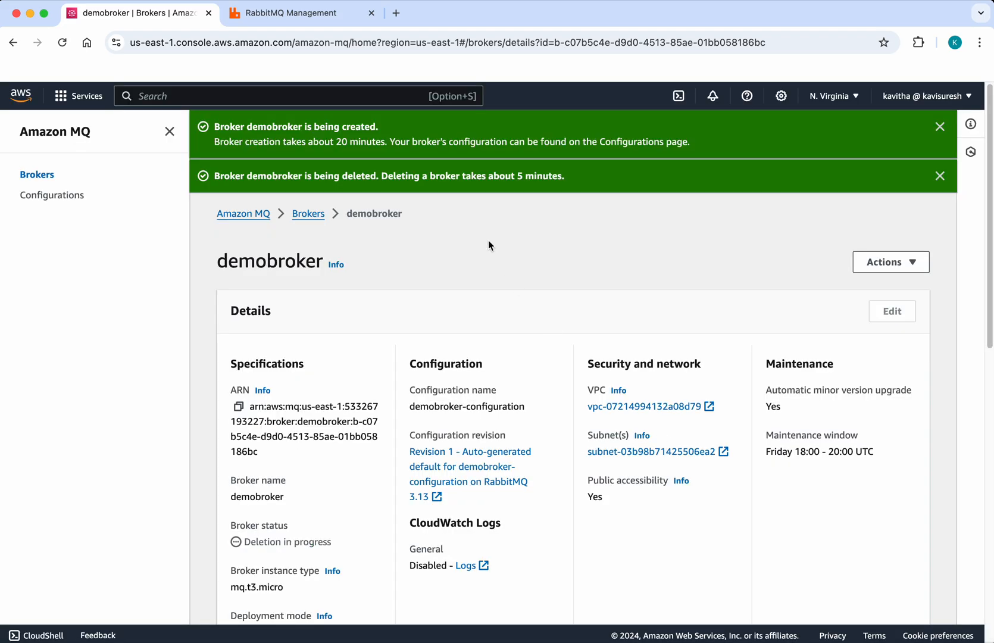